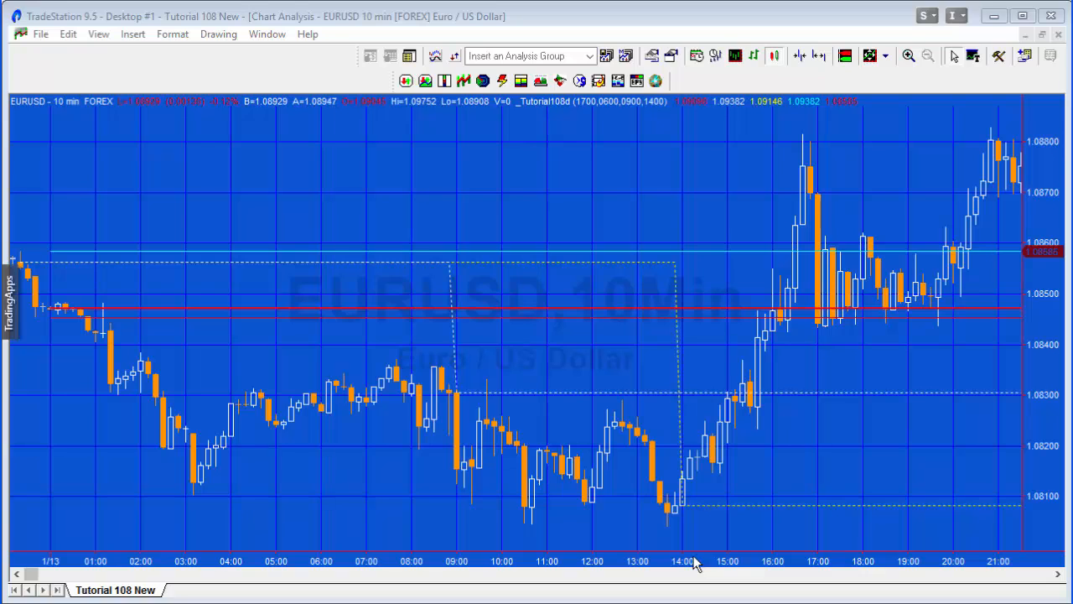
mouse_move(149, 58)
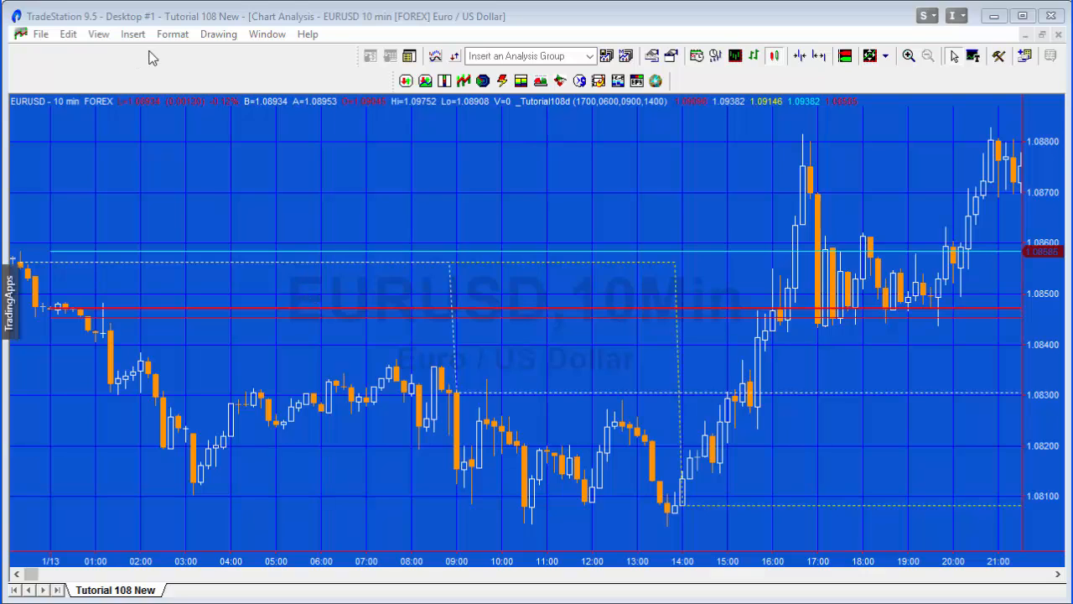
Show _Tutorial108d's inputs: ONightStart 1700, ONightEnd 0600, Time1 0900, Time2 1400
click(172, 34)
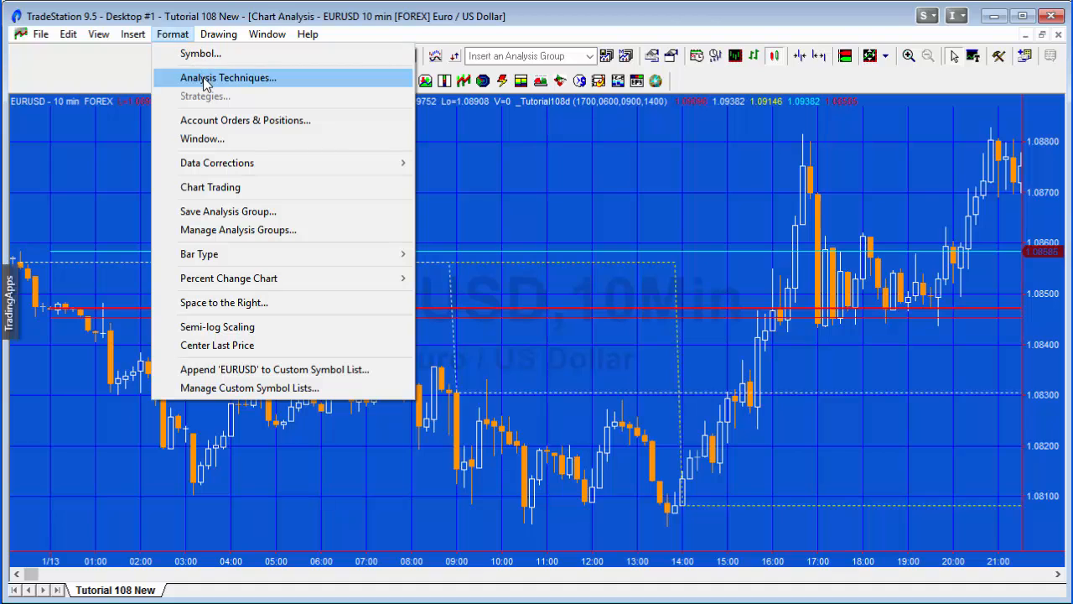
click(228, 77)
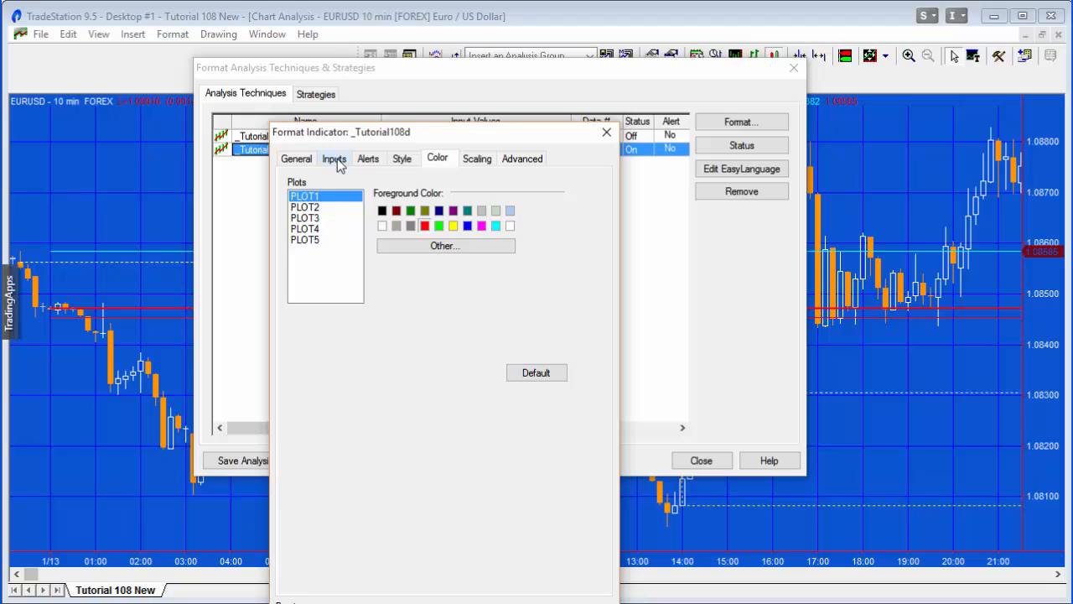
click(334, 157)
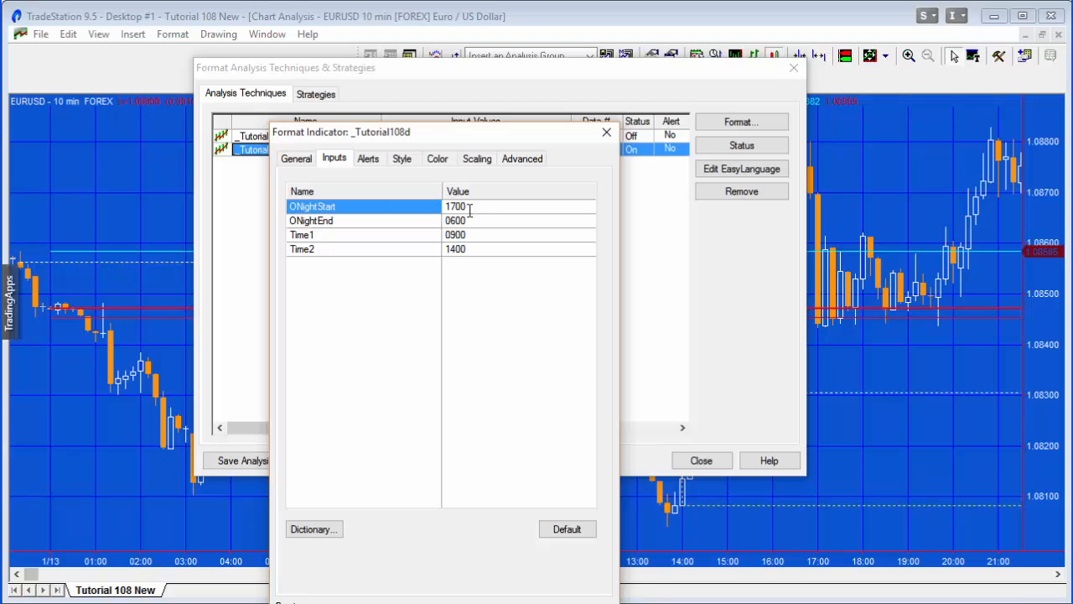
mouse_move(475, 207)
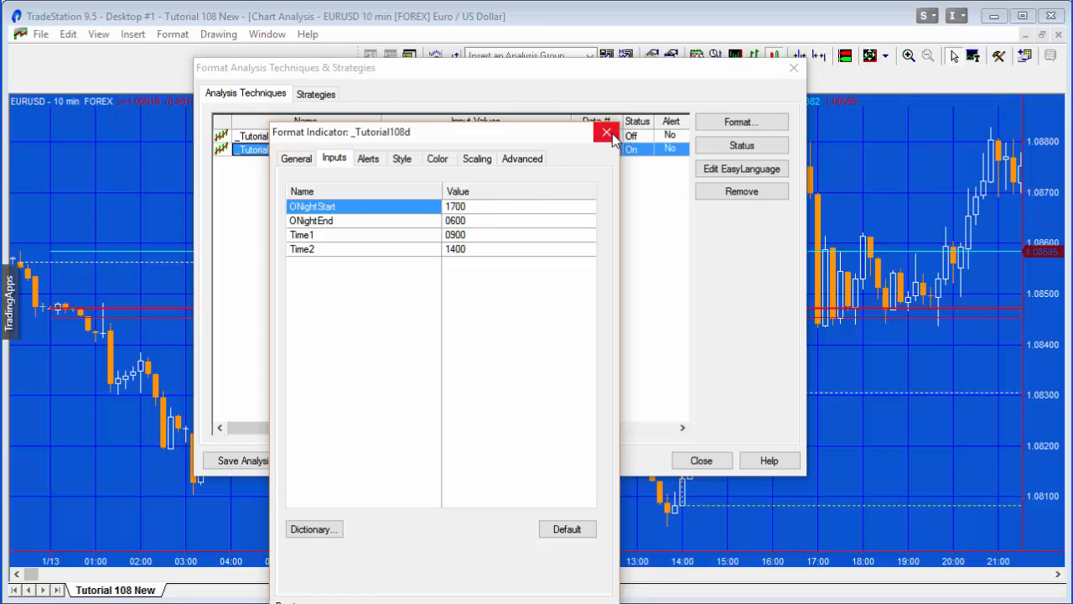
mouse_move(607, 134)
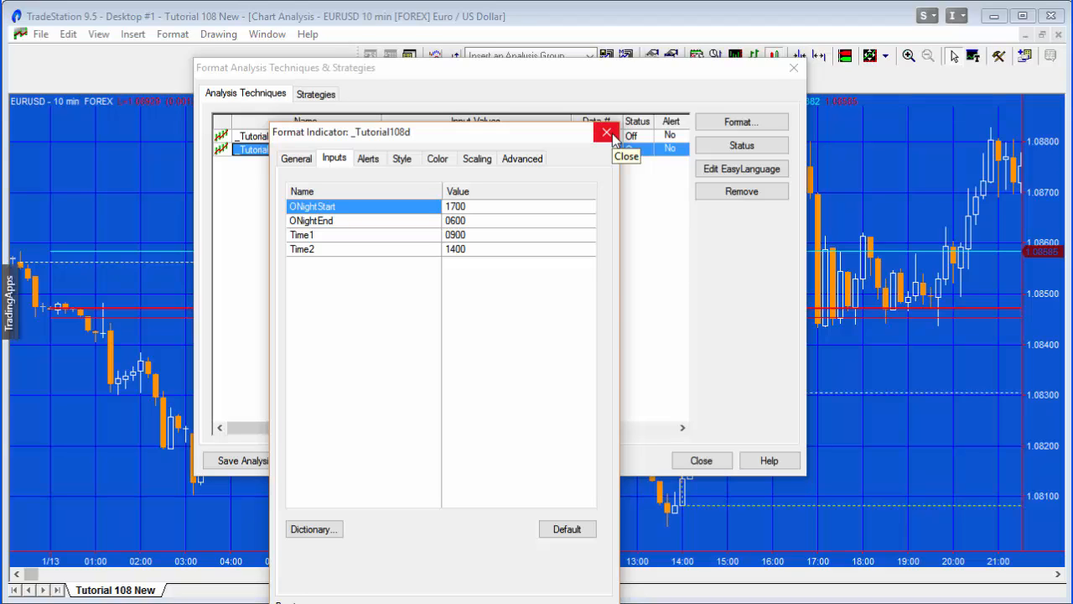
Close the indicator settings and add 'InSession = T >= ONightStart and T <= ONightEnd;'
click(607, 134)
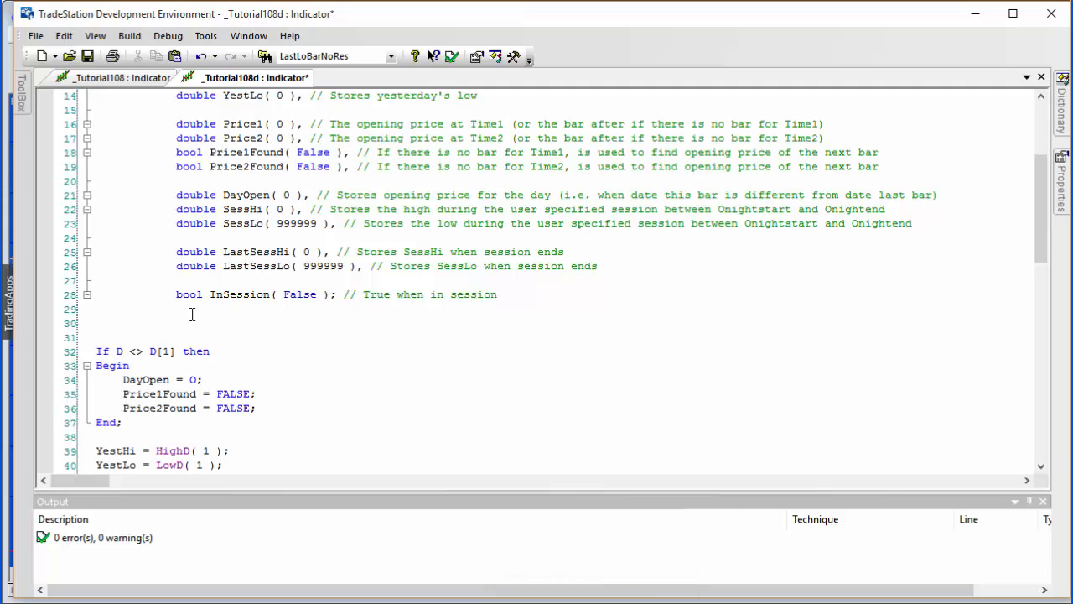
double_click(239, 295)
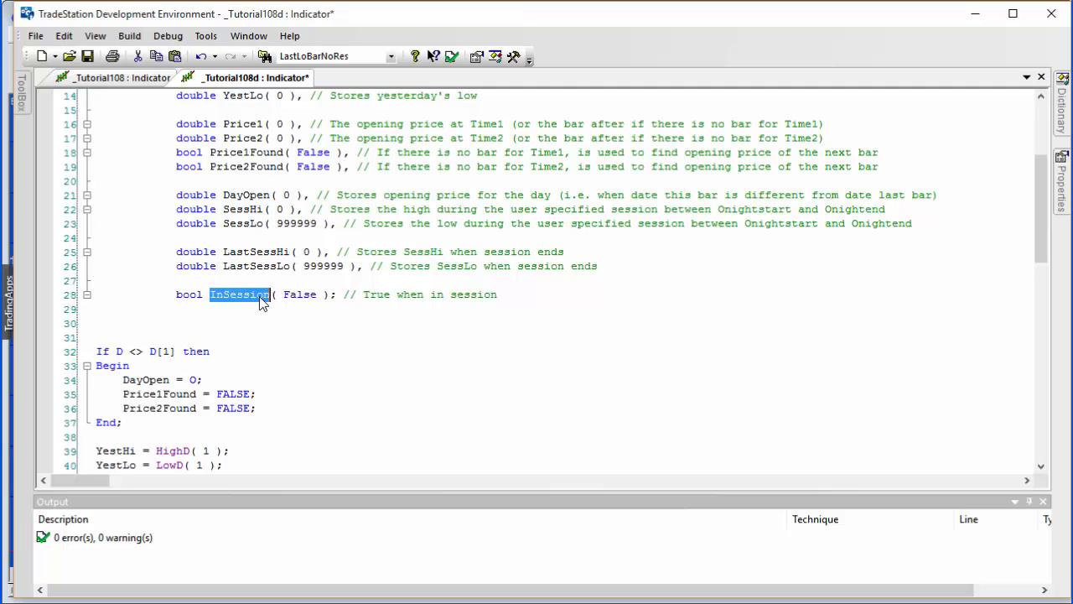
text(InSession =)
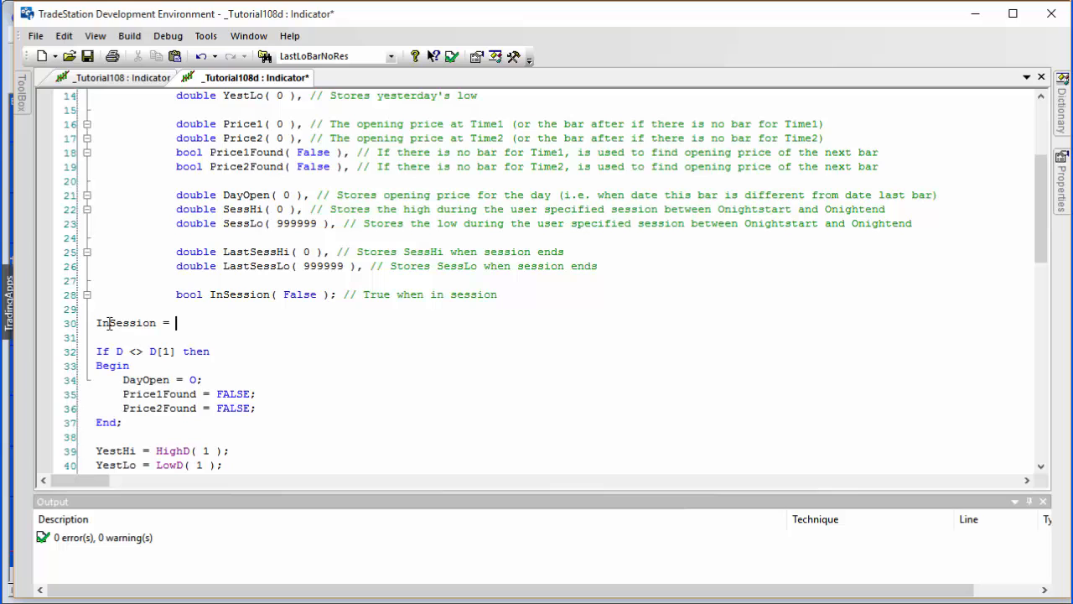
text(T >)
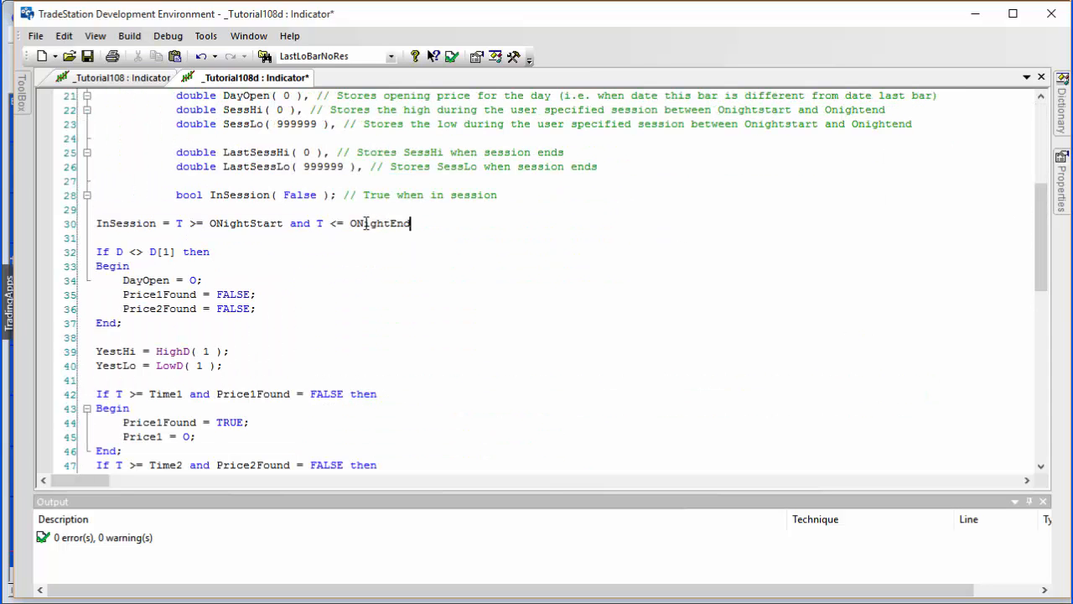
text(;)
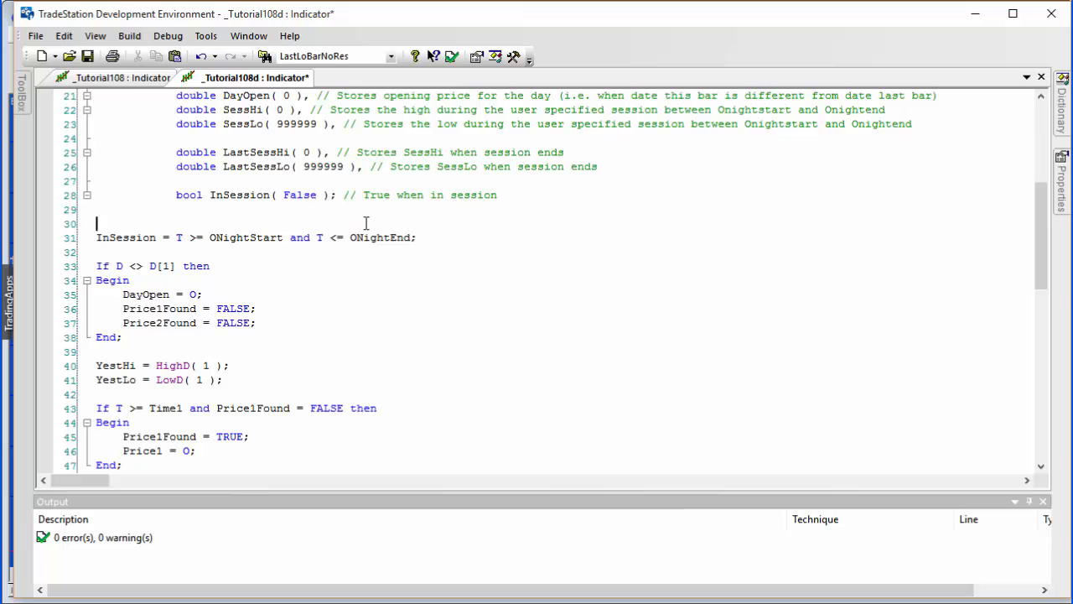
Start a new line 'If ONightStart > ONightEnd then' above the session test
text(If)
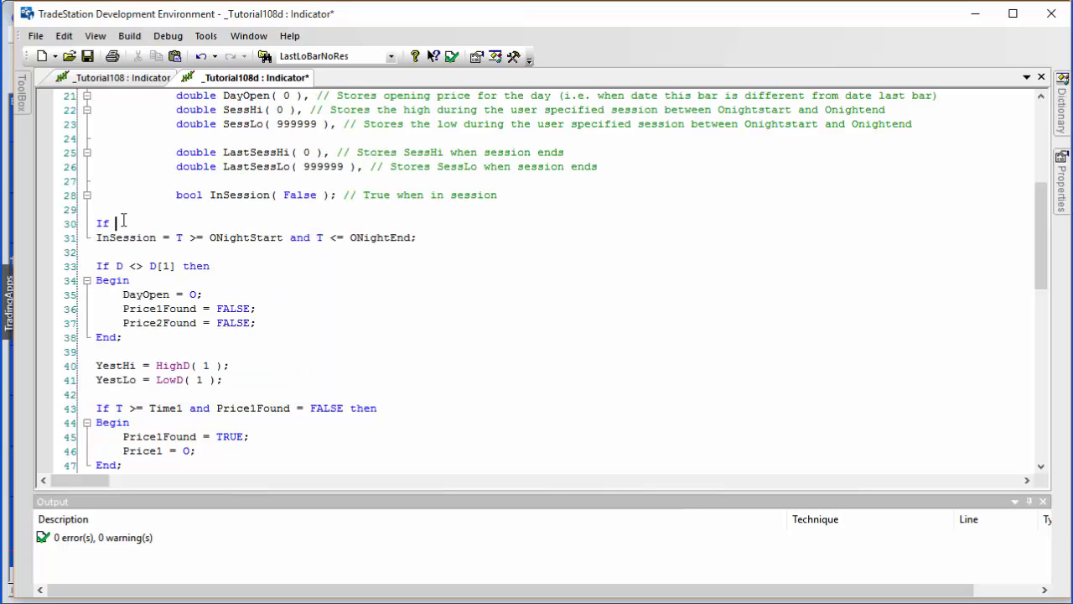
text(ONightStart >)
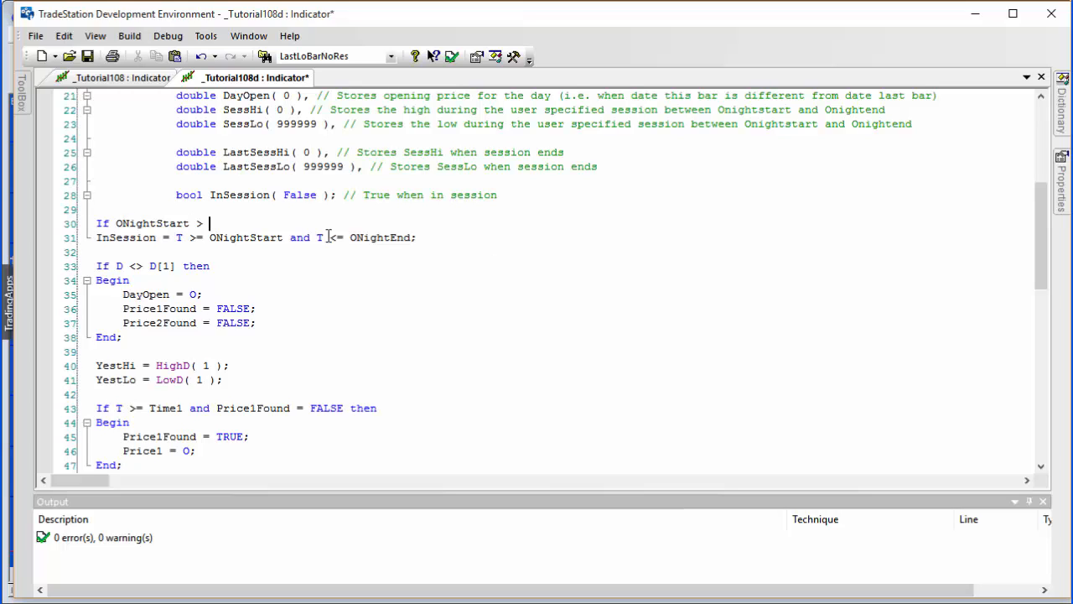
double_click(378, 237)
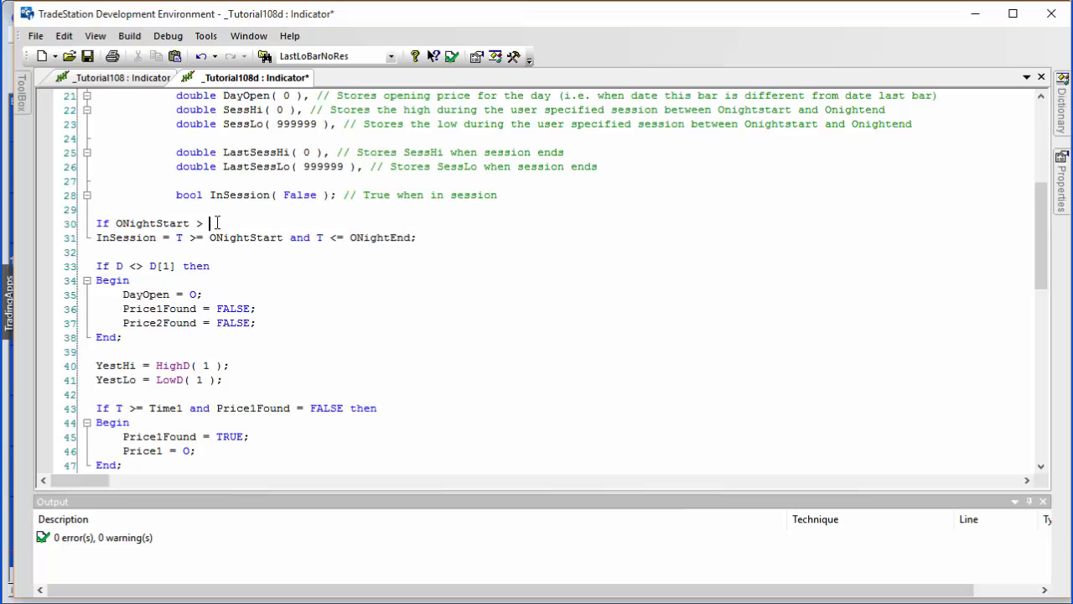
text(ONightEnd the)
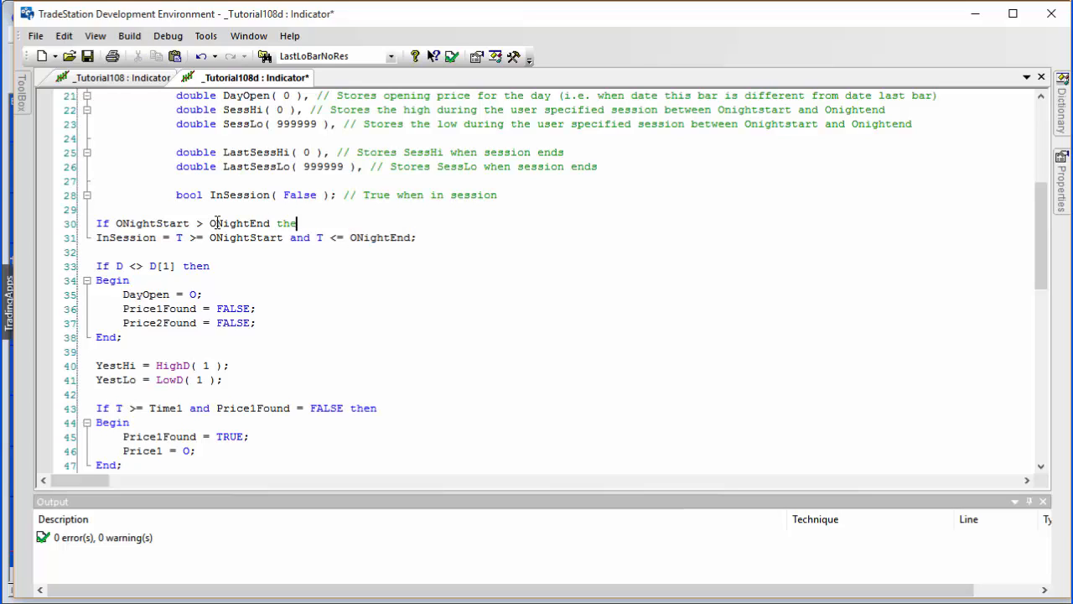
text(n)
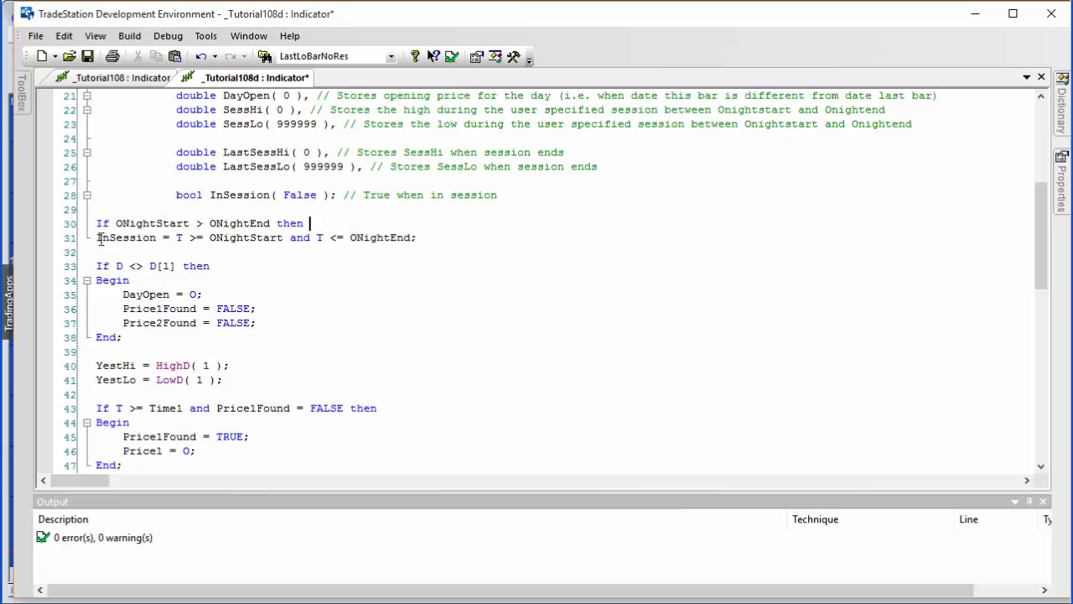
Add InSession = (T >= ONightEnd and T <= ONightStart) = FALSE, and prefix the next line with Else
drag(95, 237, 289, 237)
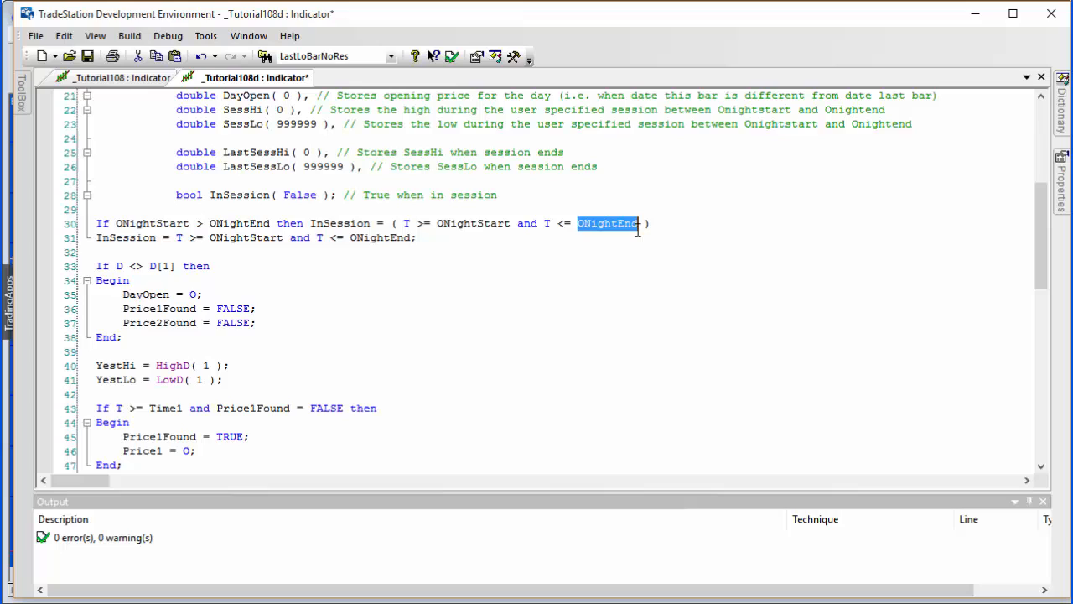
mouse_move(432, 223)
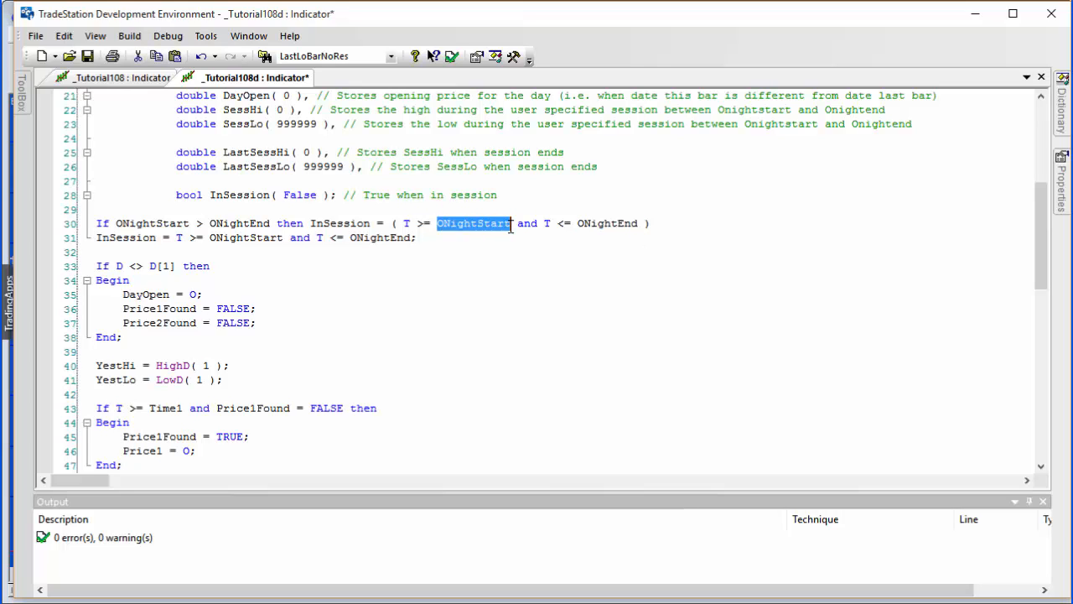
text(ONightEnd)
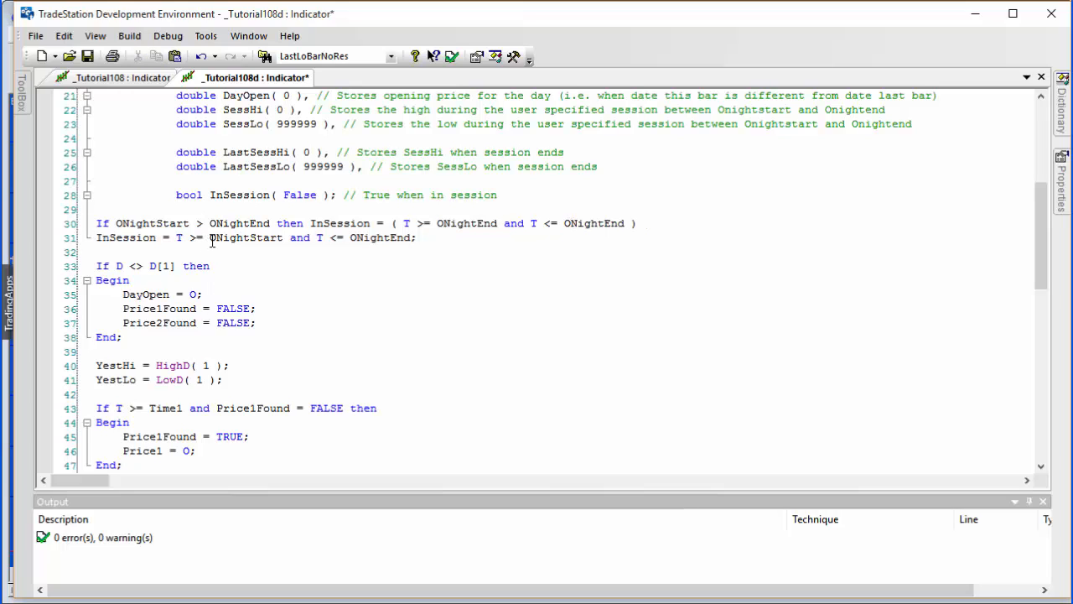
double_click(246, 237)
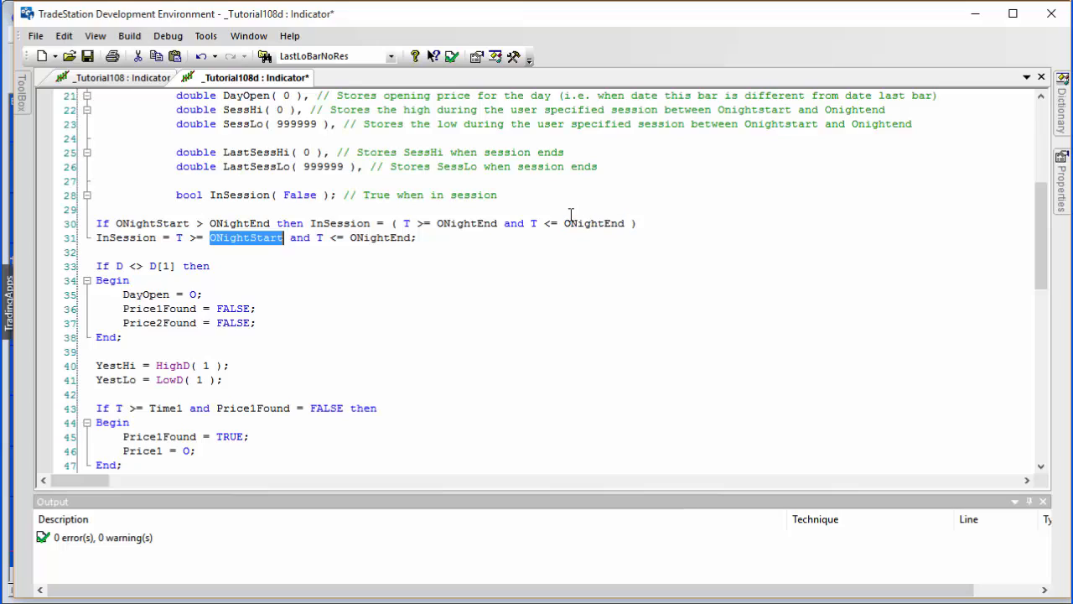
double_click(592, 223)
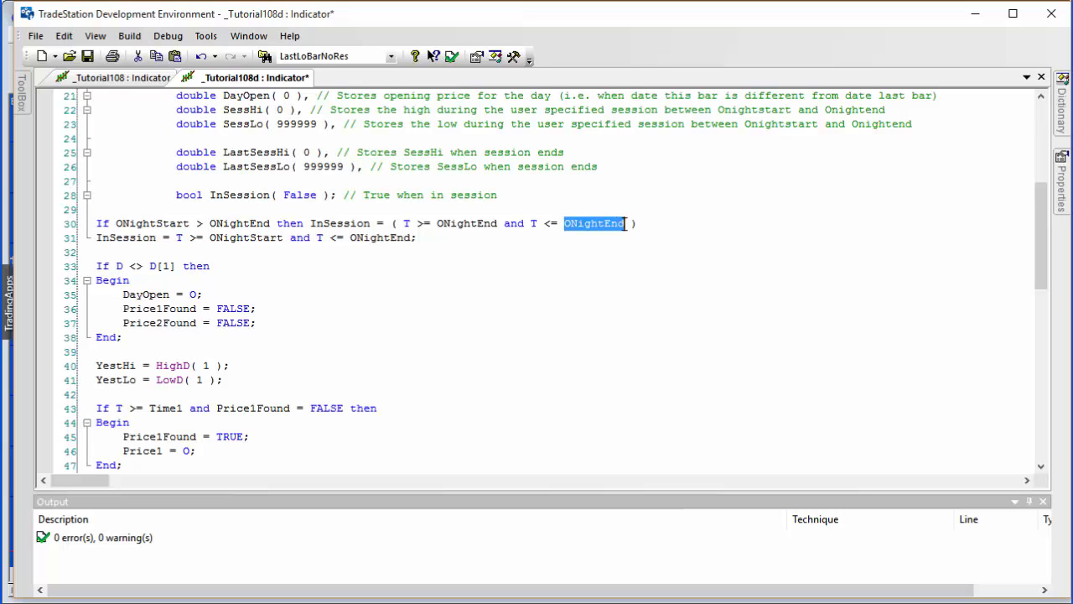
text(ONightStart)
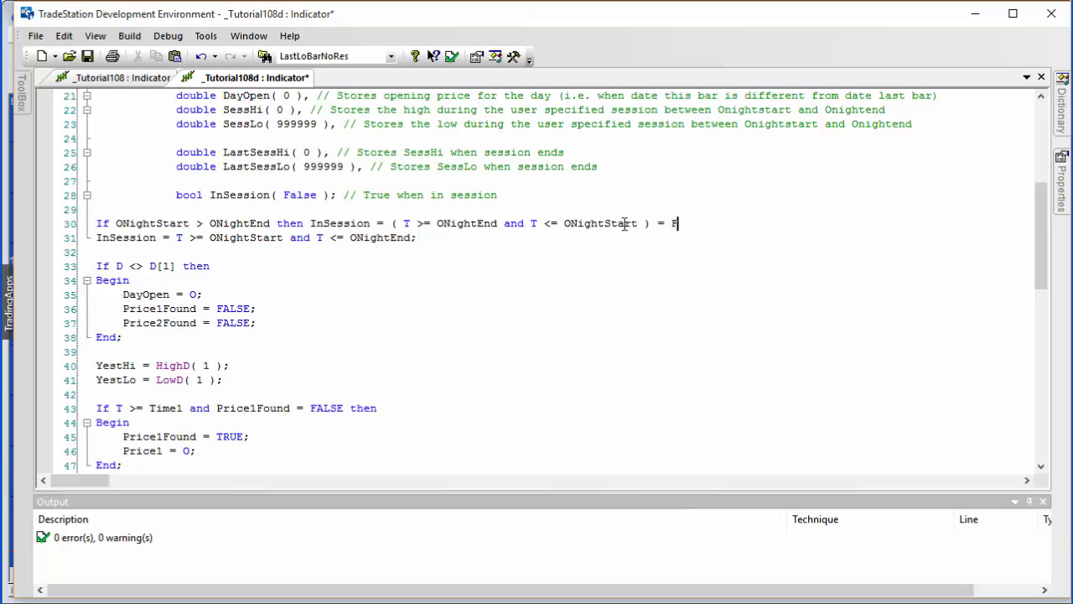
text(ALSE)
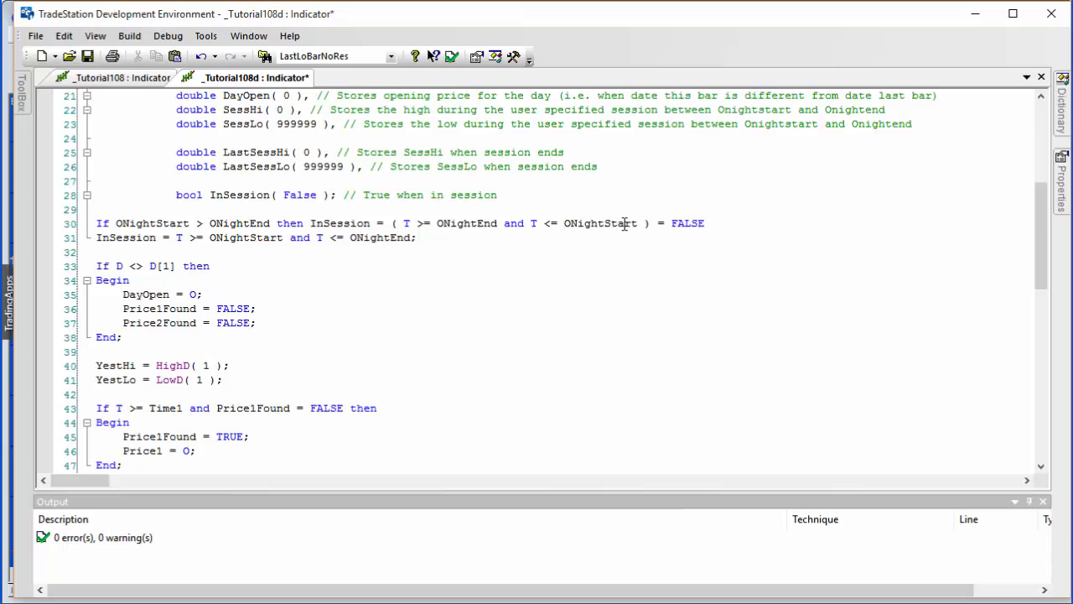
text(Else)
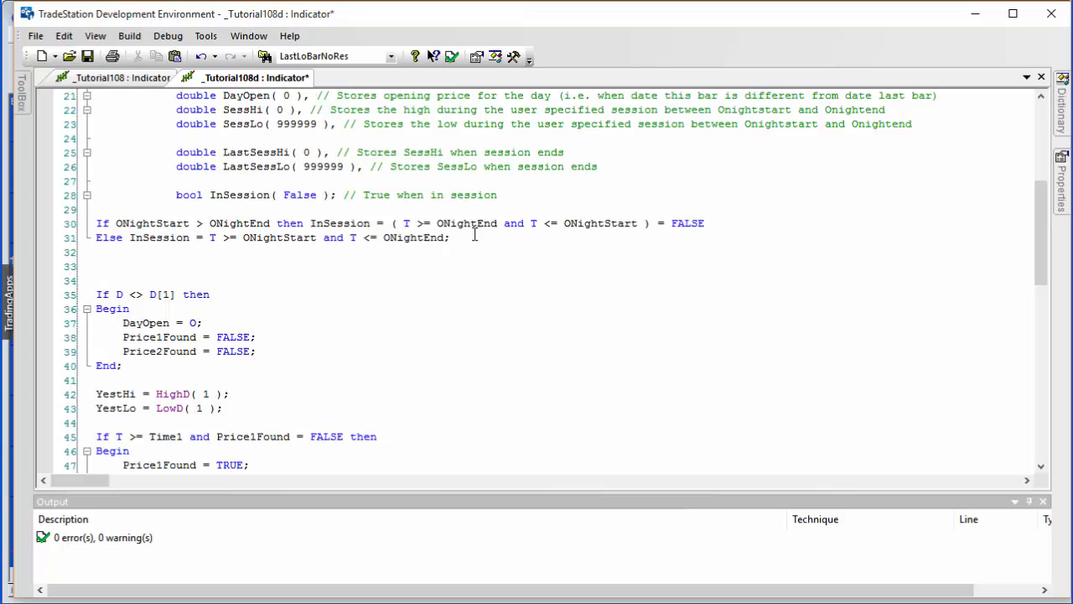
Type 'If InSession then Value = text_New( d, t, L, "+" );' on line 33
text(In S)
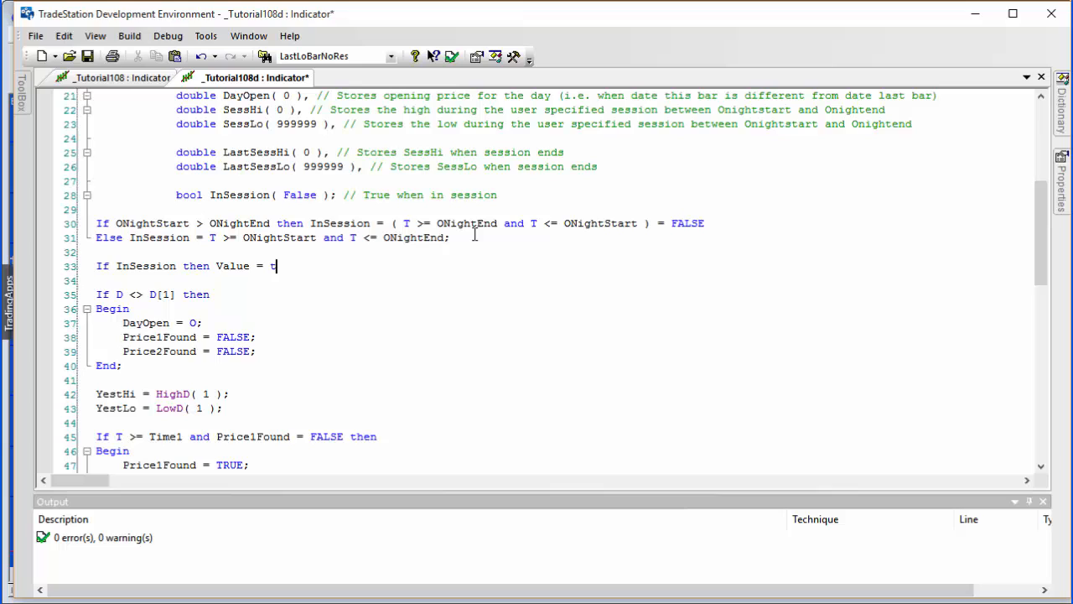
text(ext_)
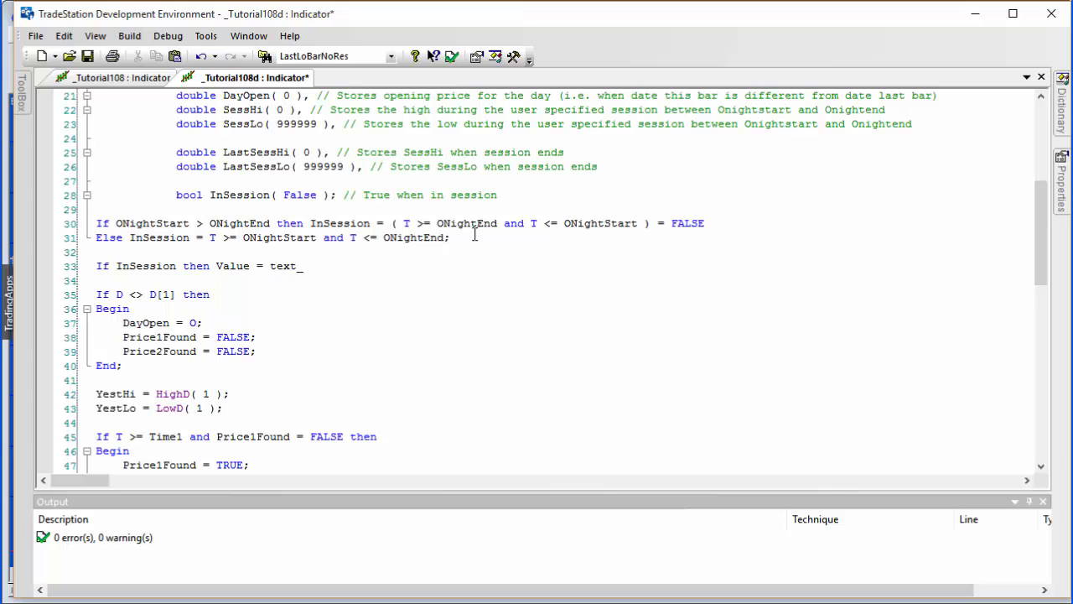
text(_New( d)
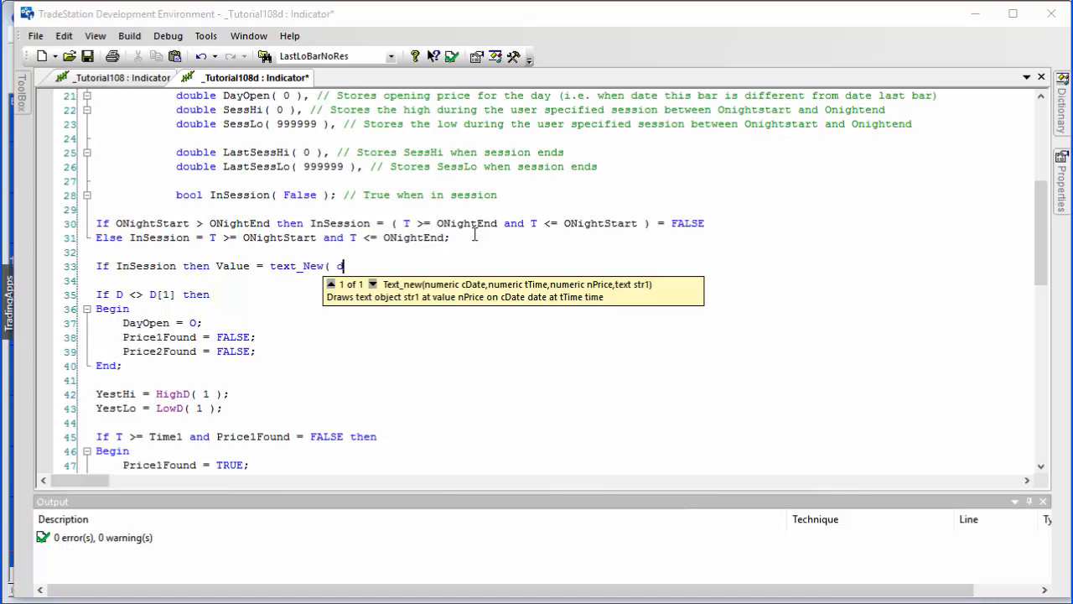
text(, t,)
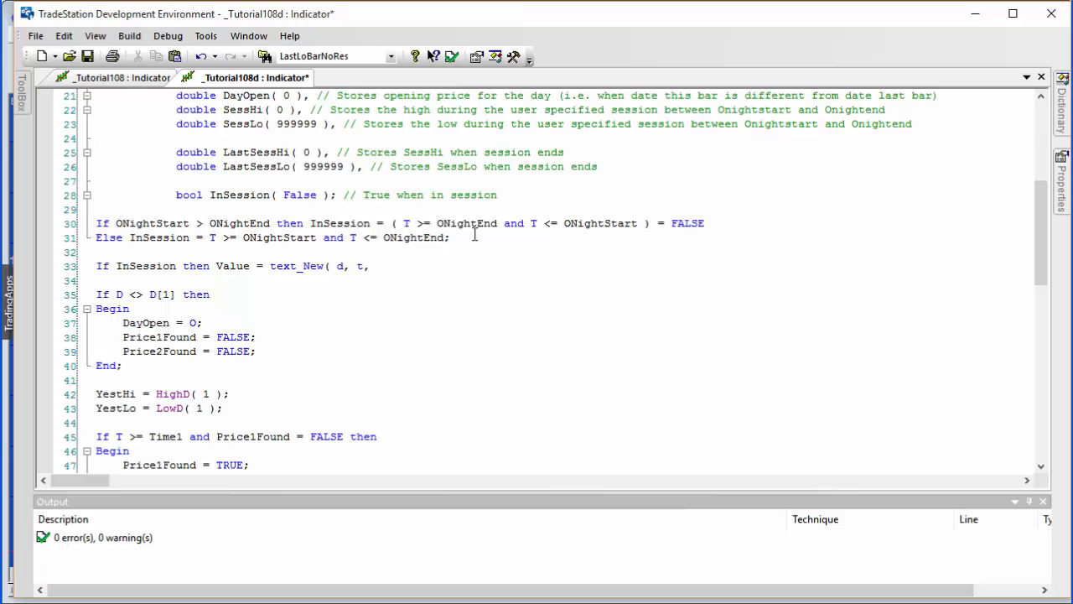
text(L.)
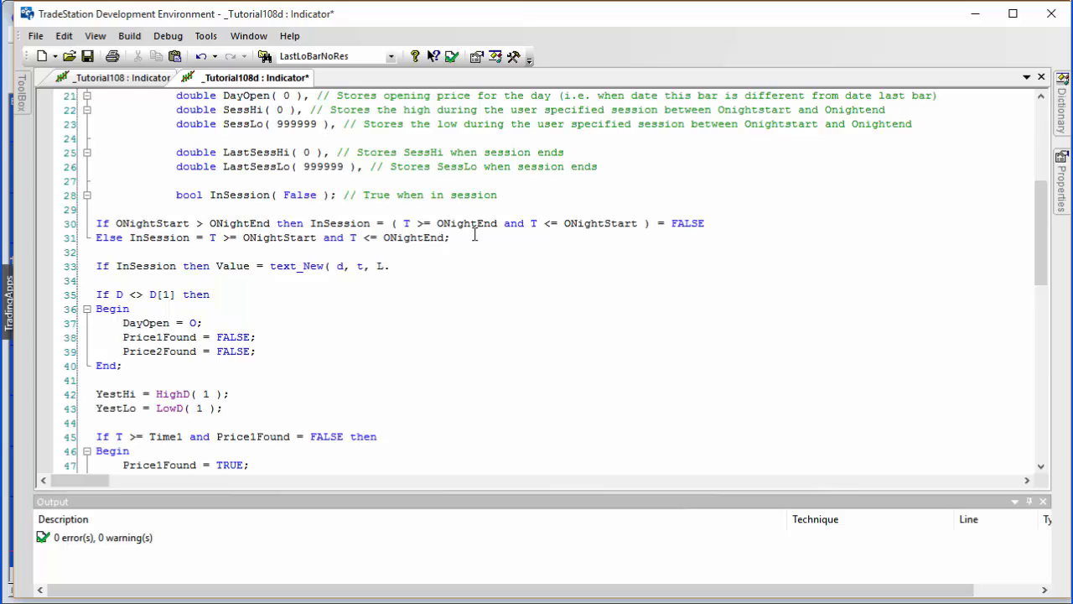
text("-)
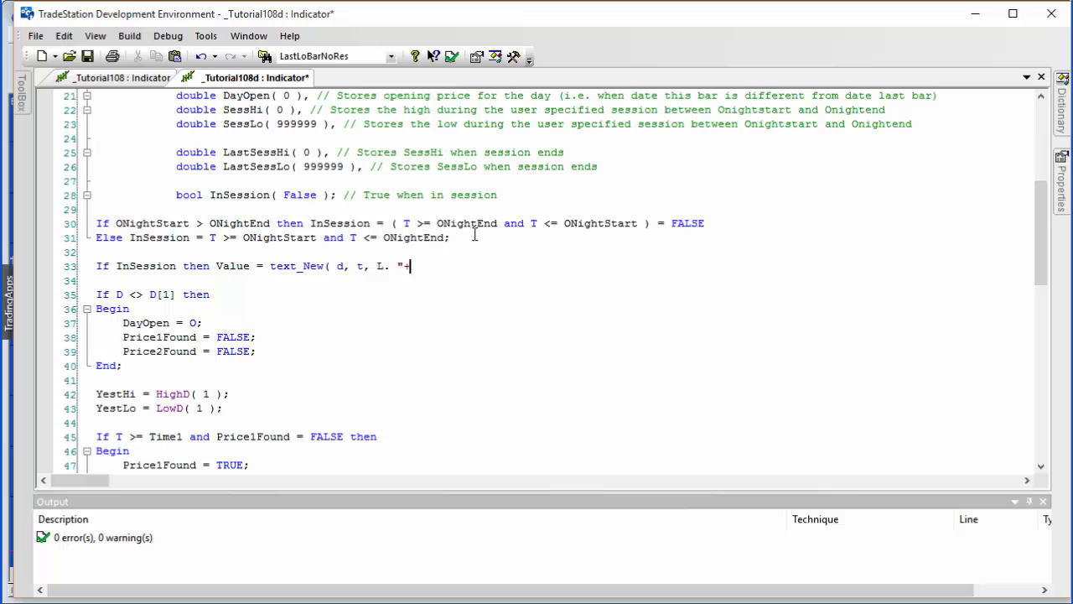
text(+")
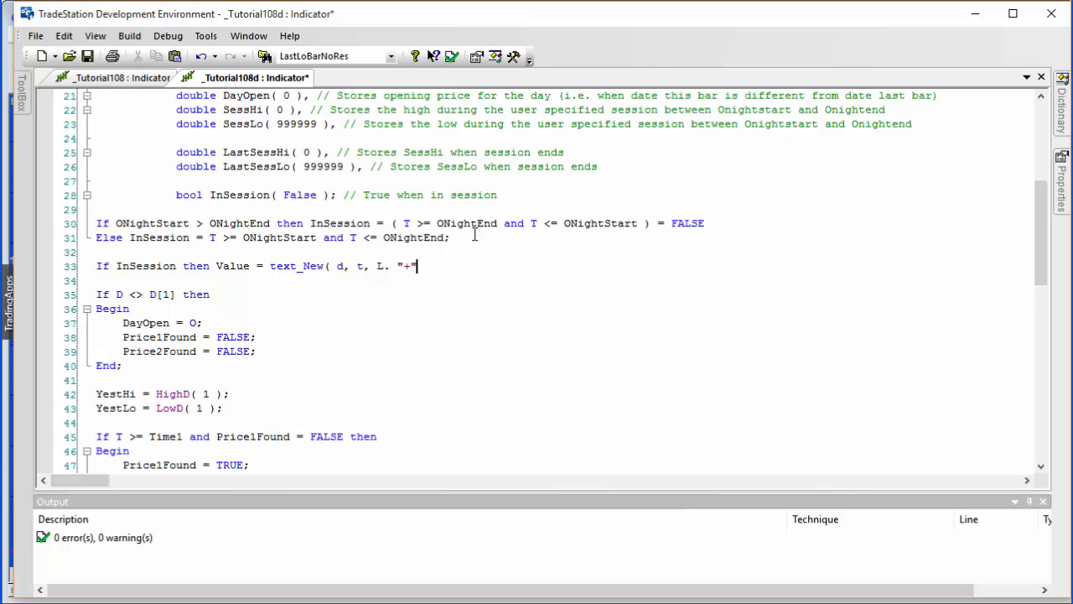
text();)
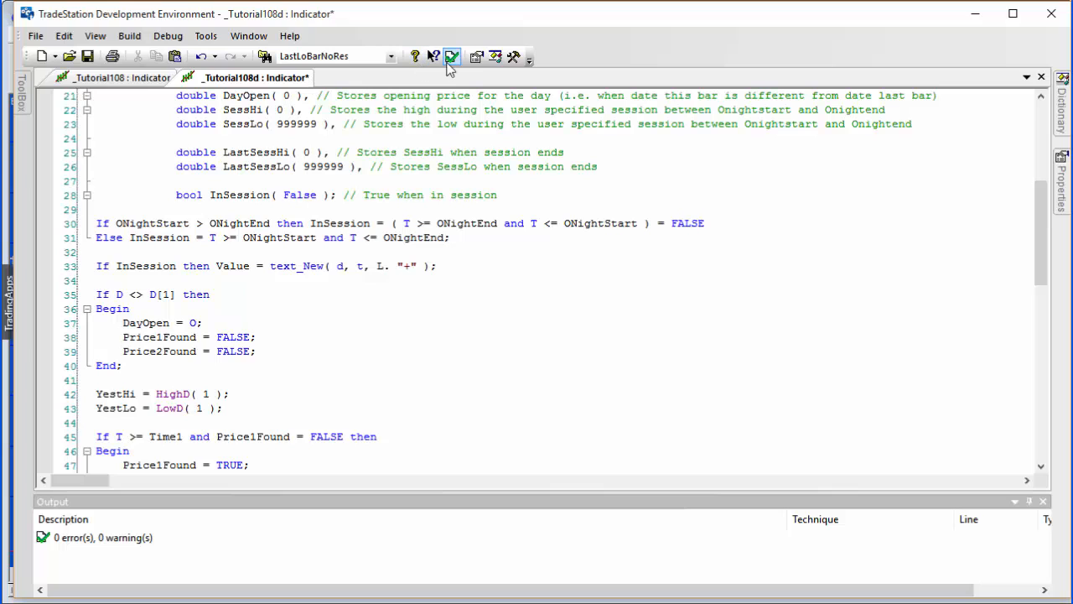
Verify the code, rename Value to Value1, and re-verify until it compiles
click(450, 56)
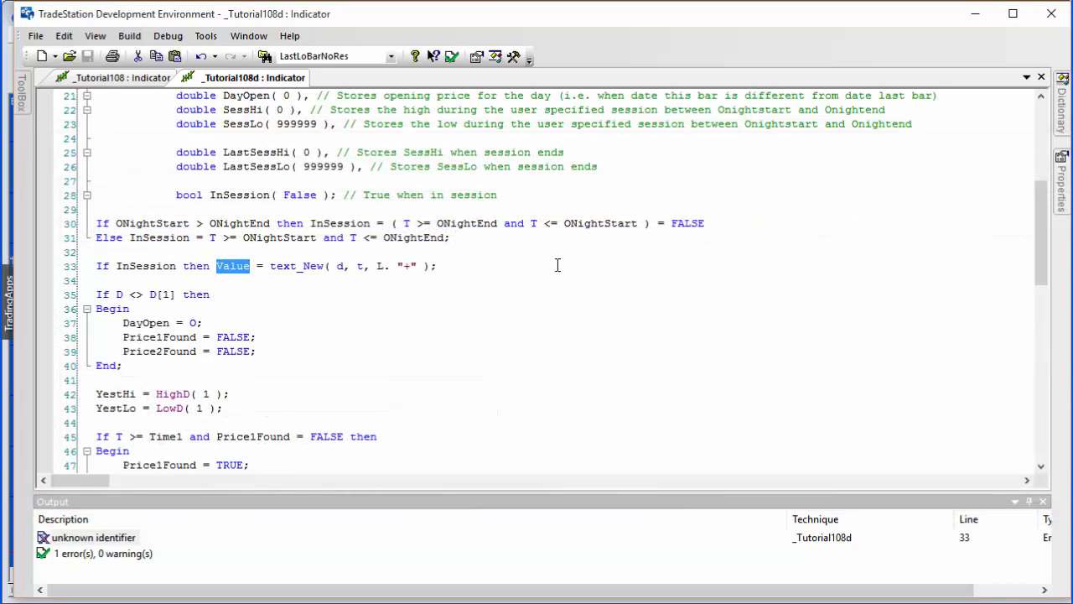
click(252, 265)
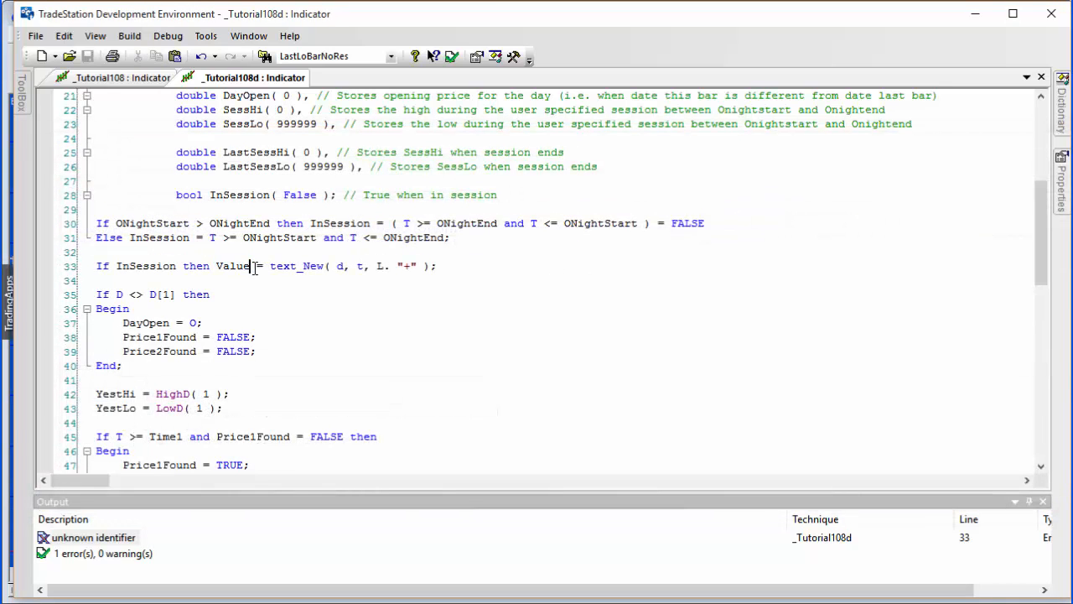
text(1)
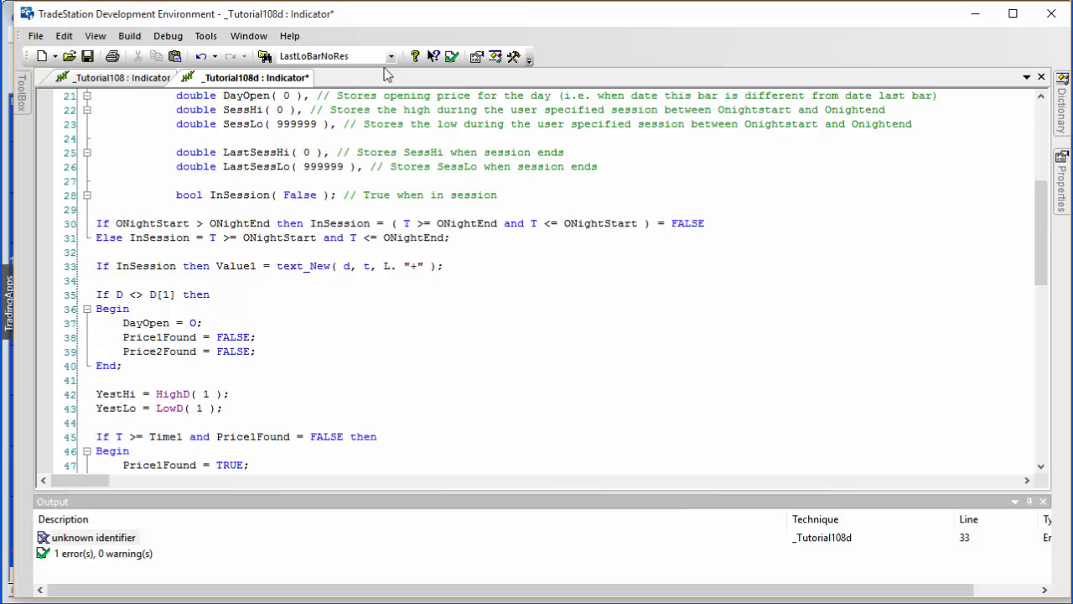
click(451, 56)
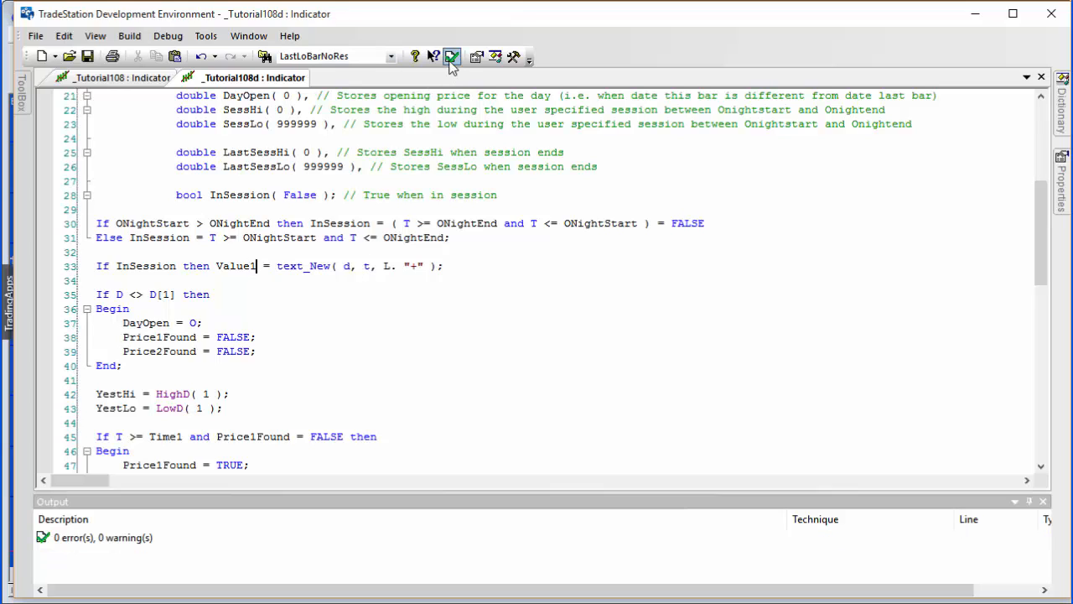
click(454, 56)
text(,)
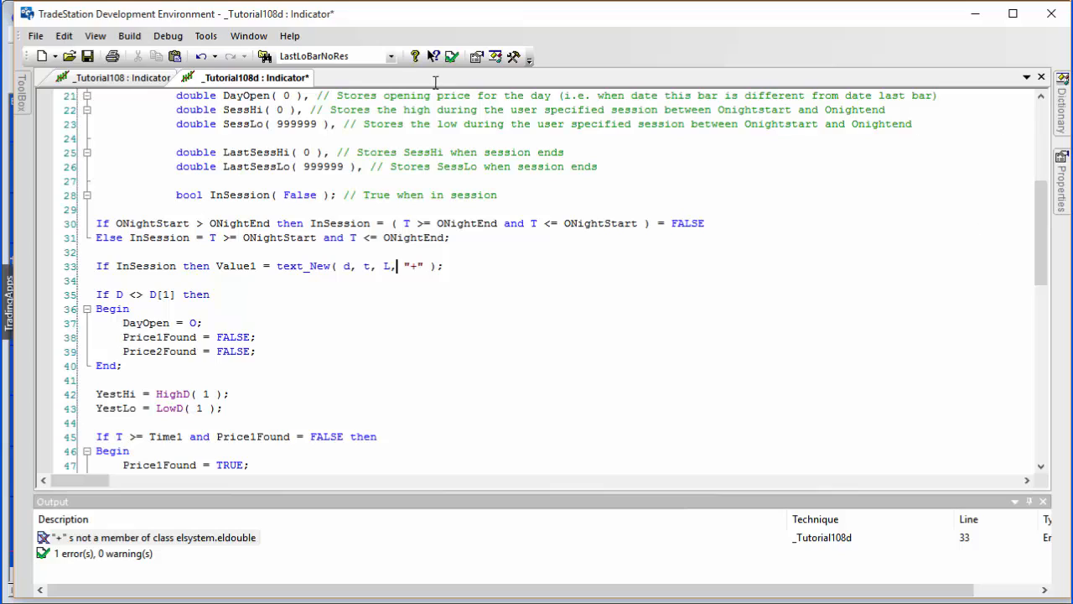
click(451, 56)
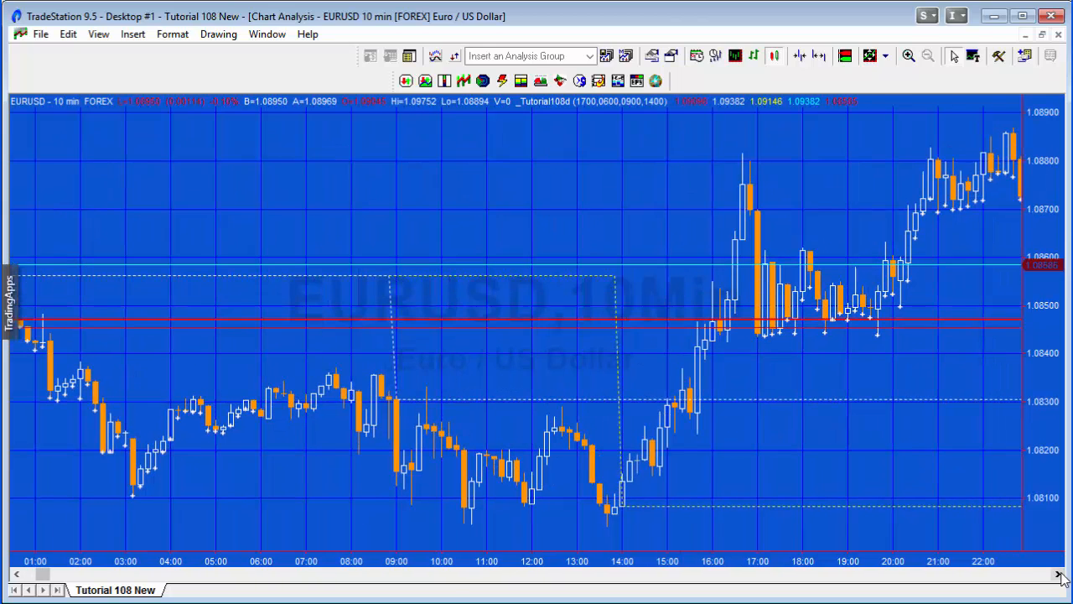
Switch to the EURUSD chart to inspect the '+' markers at in-session lows
click(1057, 576)
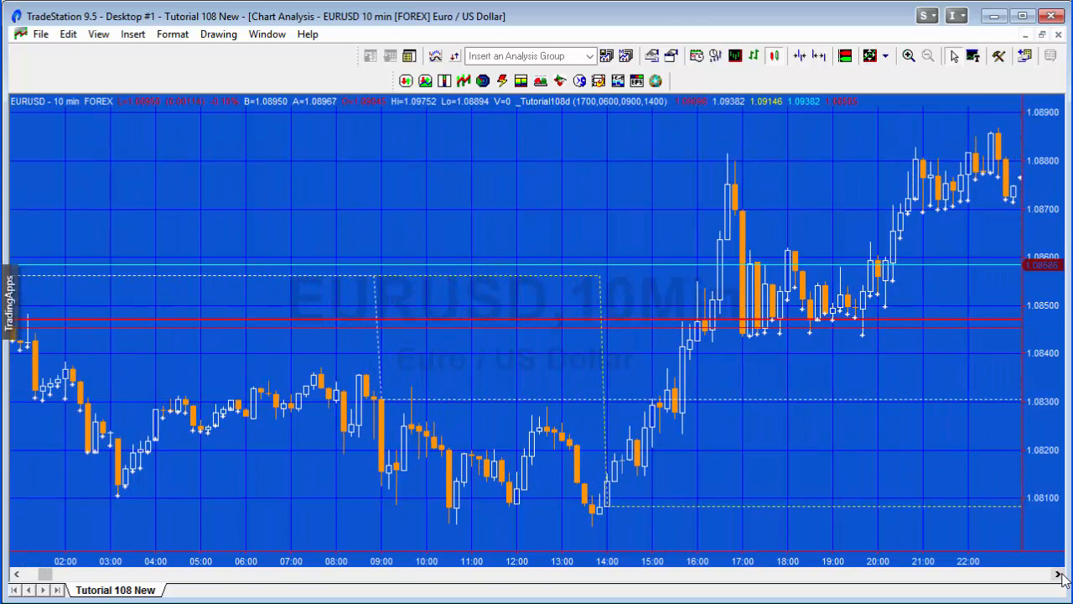
mouse_move(753, 358)
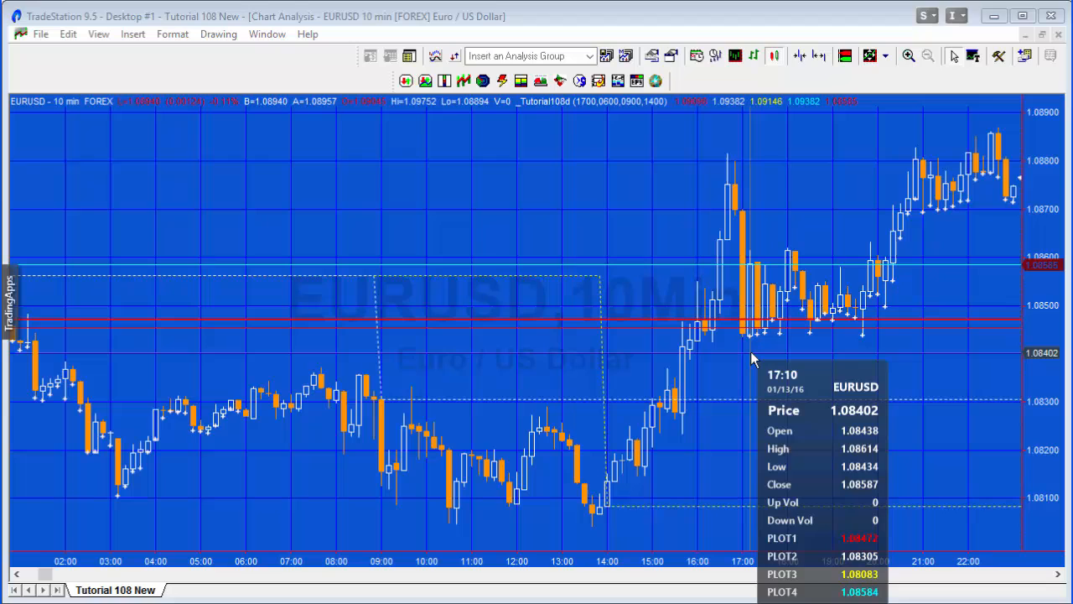
mouse_move(744, 359)
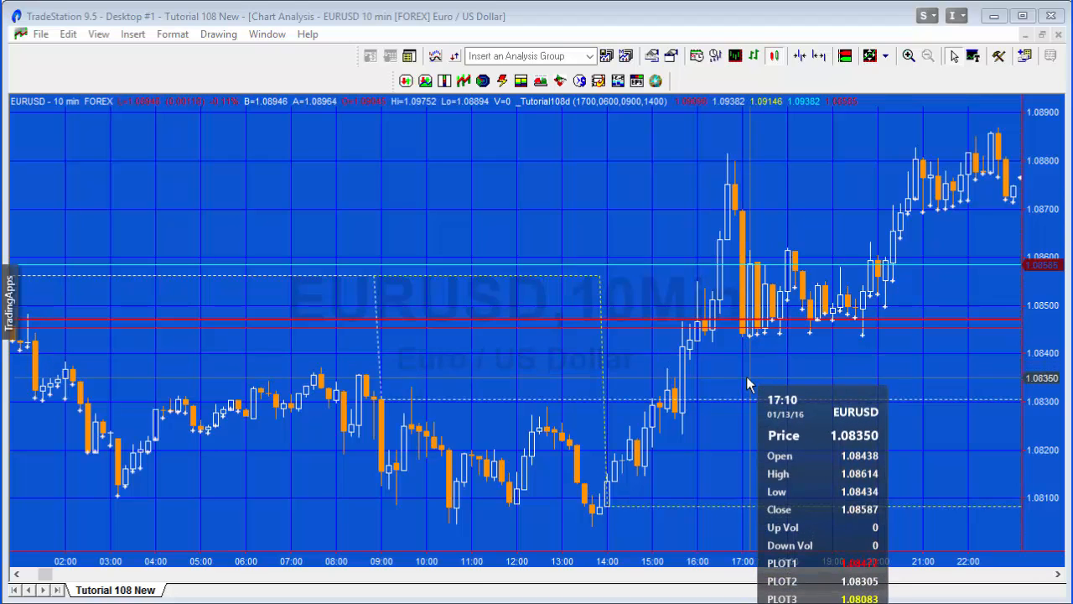
mouse_move(794, 480)
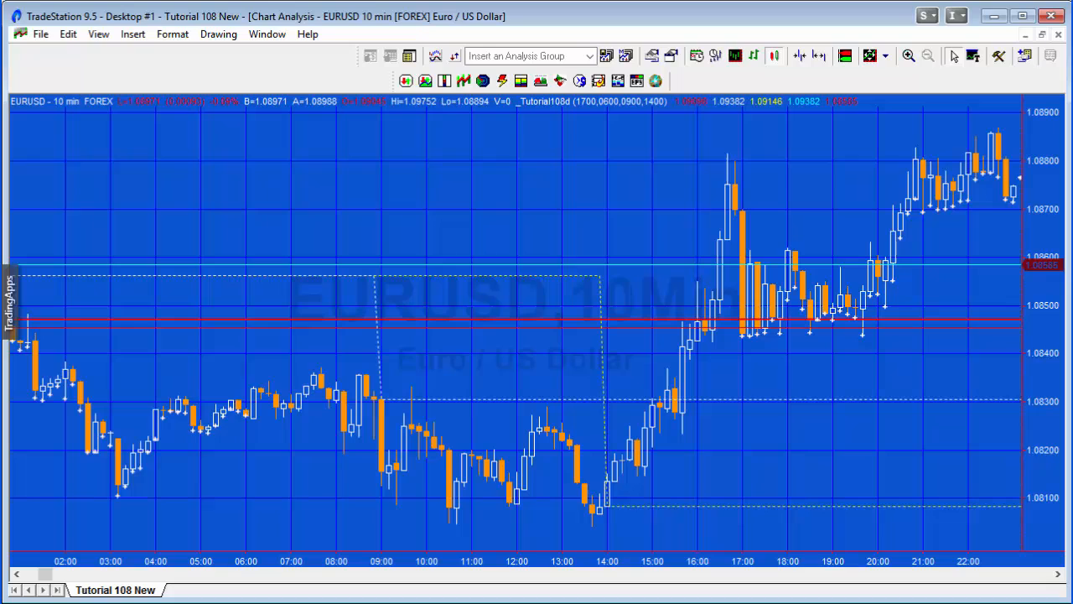
mouse_move(746, 375)
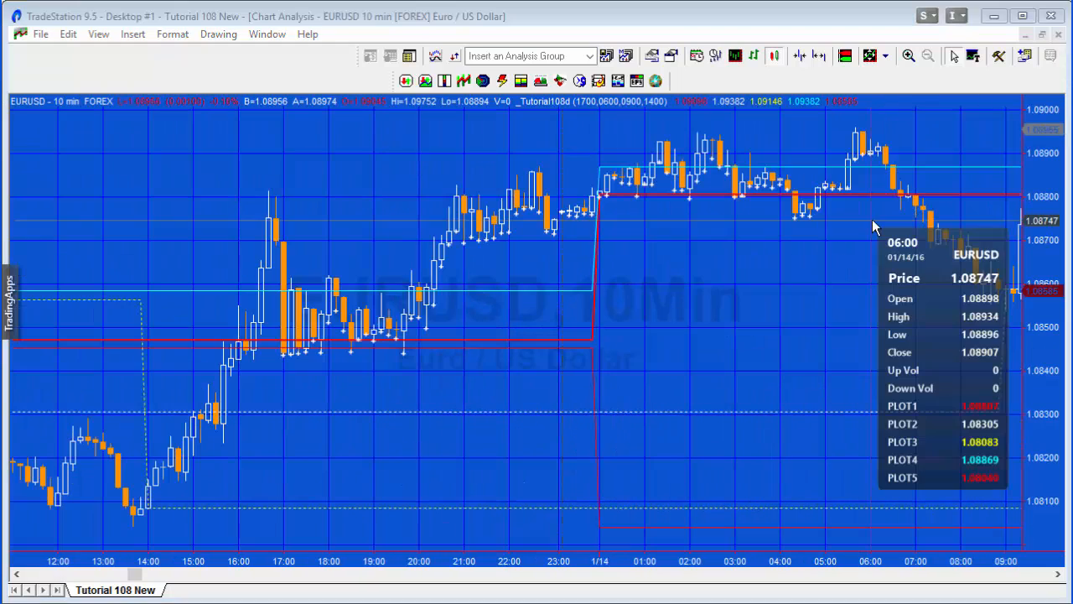
mouse_move(717, 457)
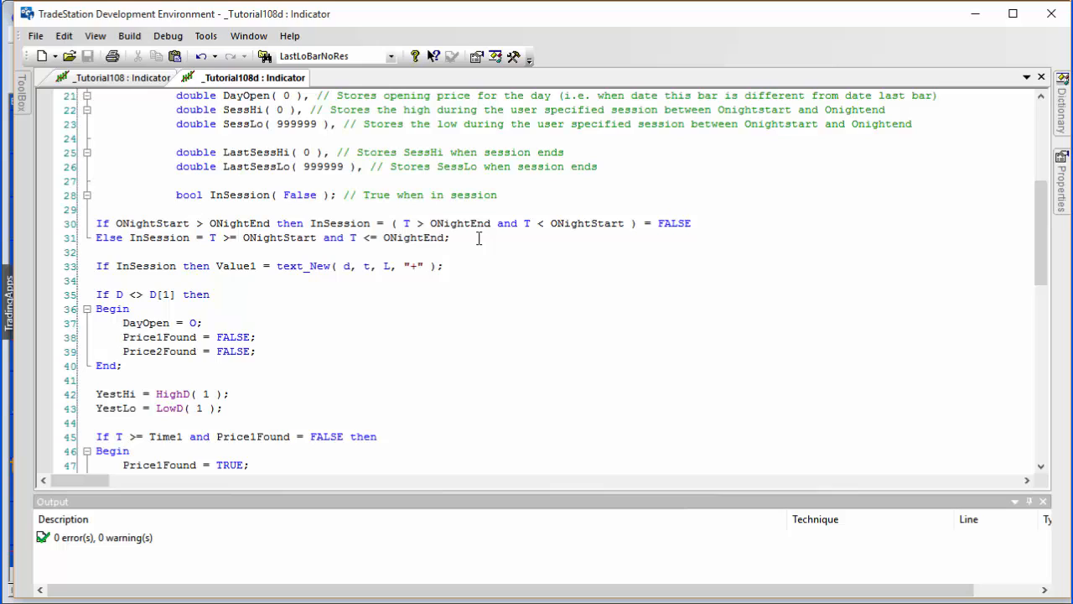
Insert a line tracking the session high: 'If H > SessHi then SessHi = H;'
key(Enter)
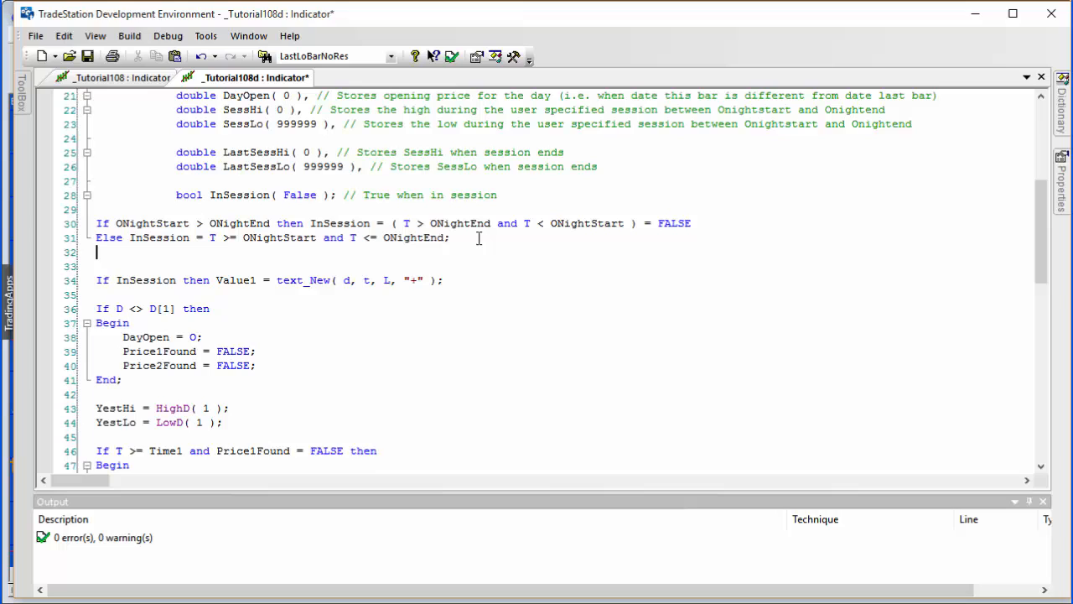
text(If)
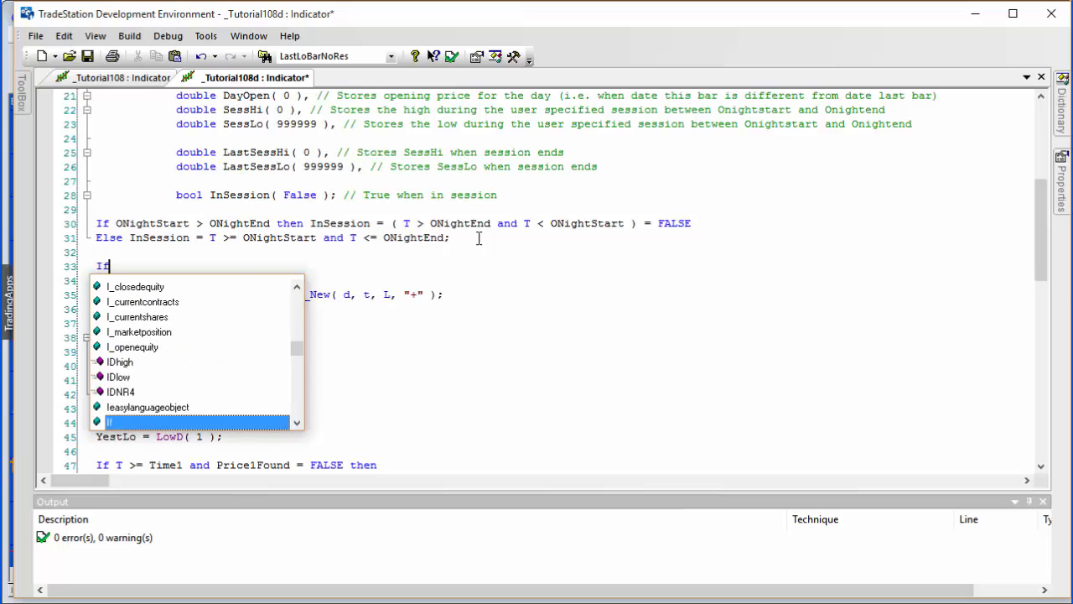
text(InSession then)
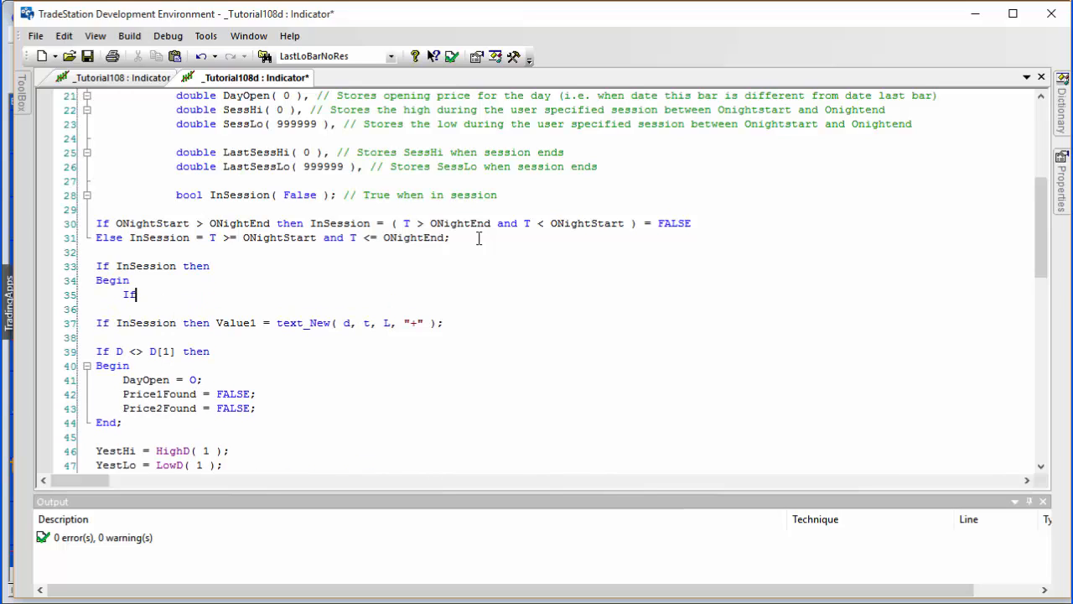
text(H >)
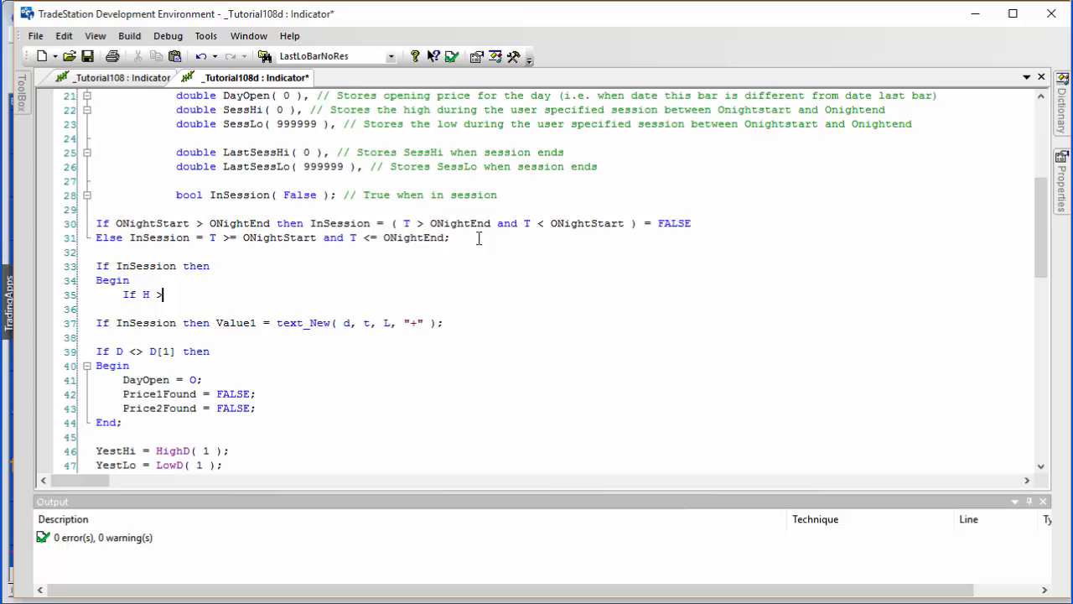
text(Sess)
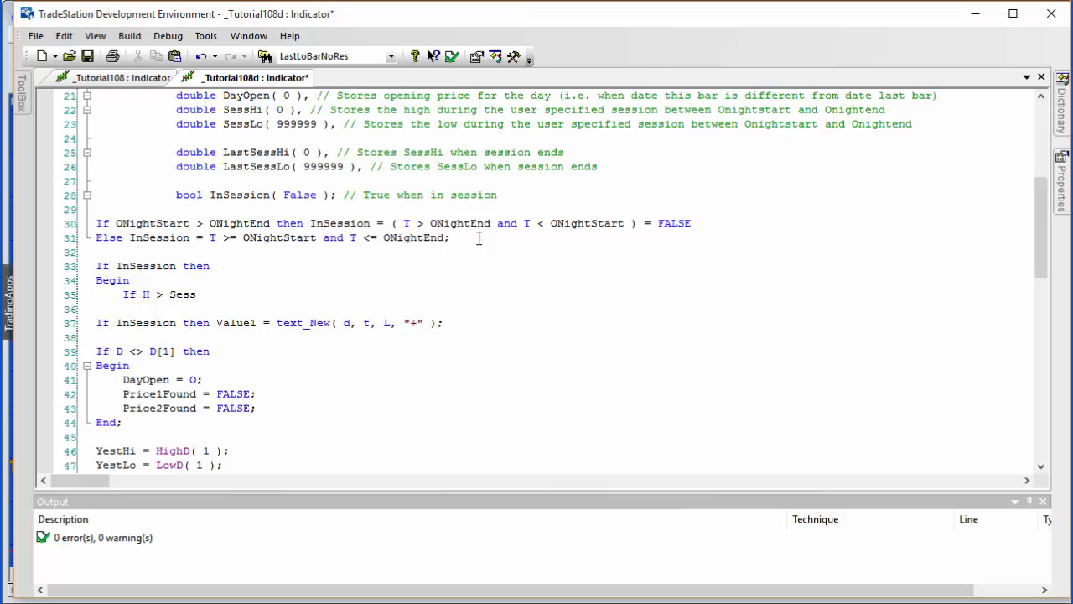
text(Hi then)
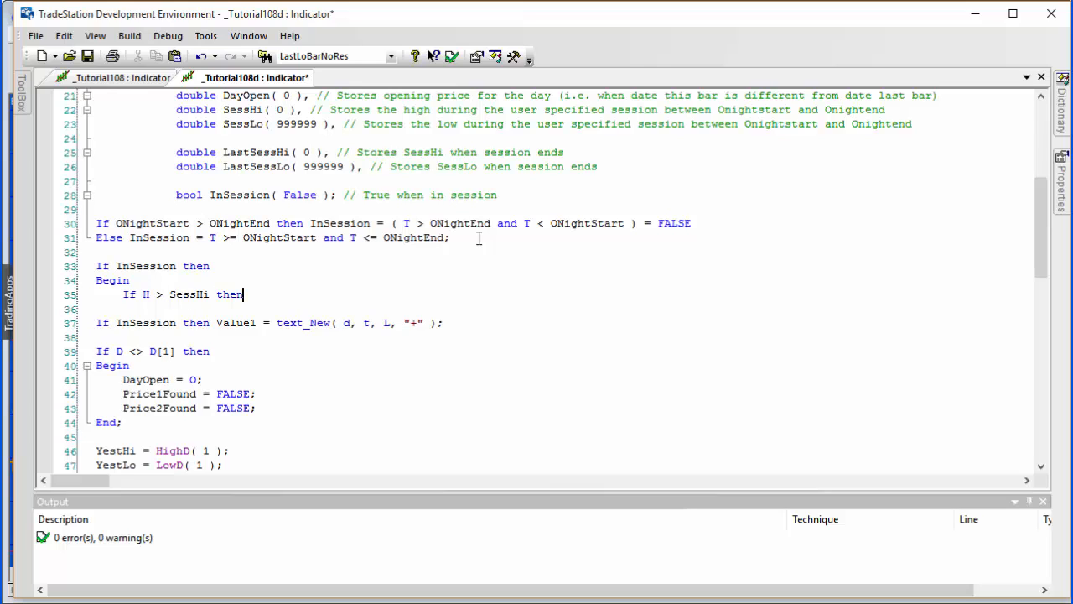
text(SessHi =)
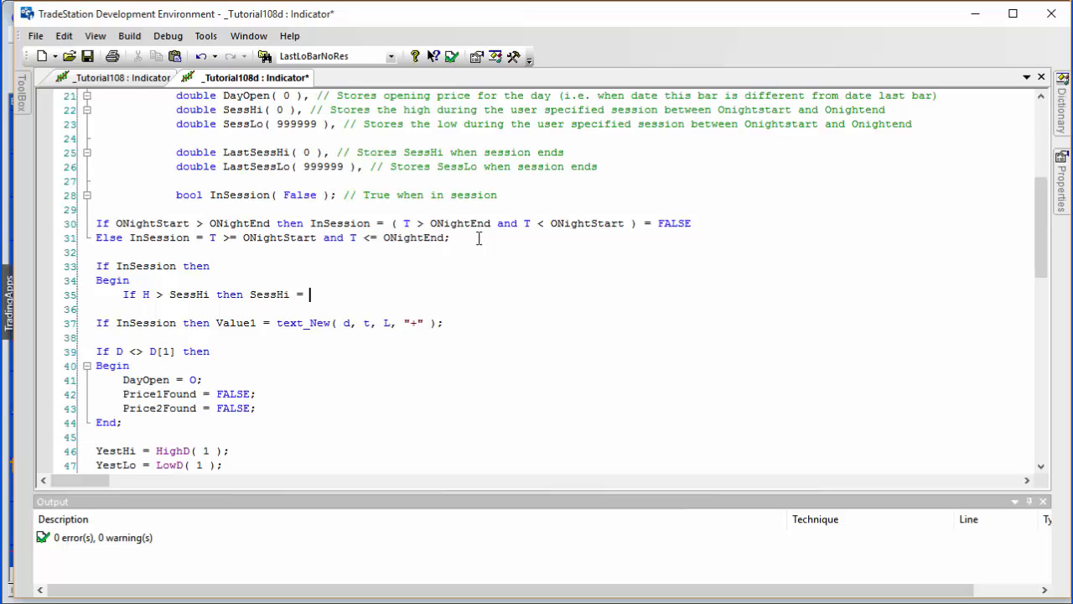
text(H;)
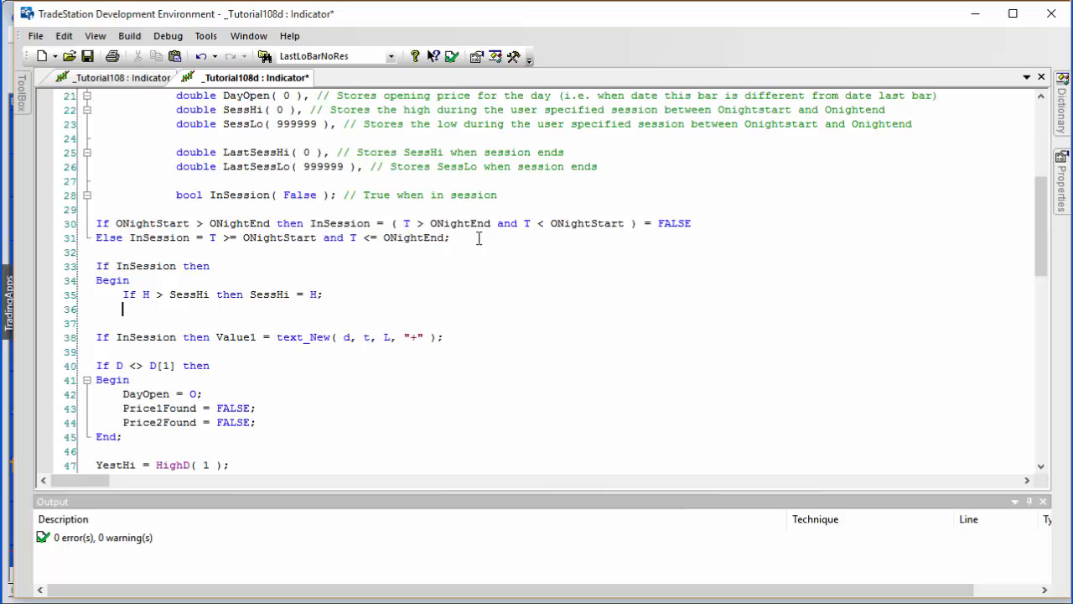
Add 'If L < SessLo then SessLo = L;' and End to close the block
text(If L)
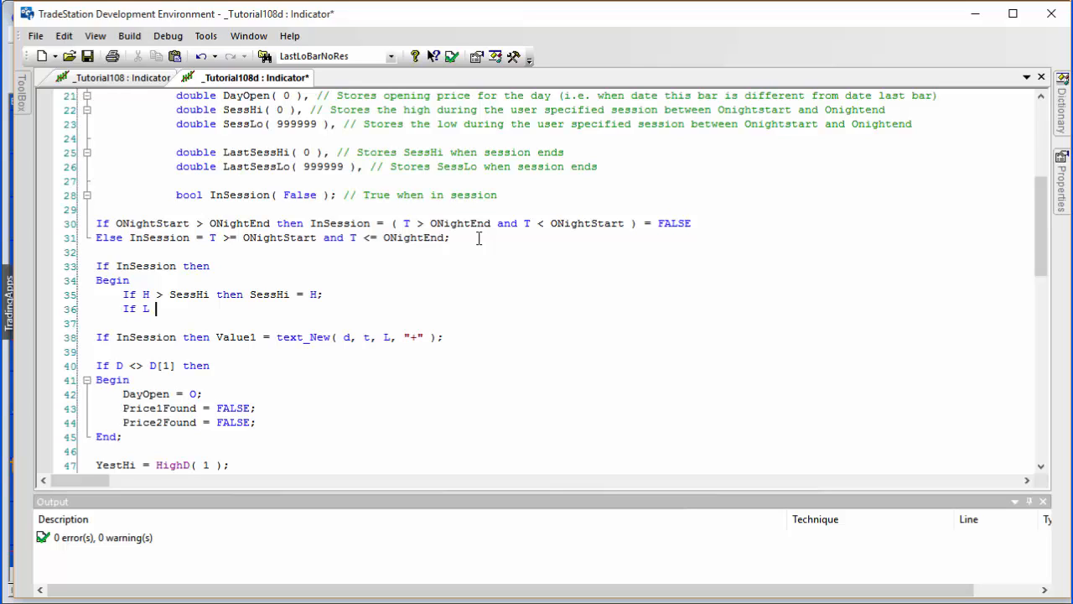
text(< SessLo then Se)
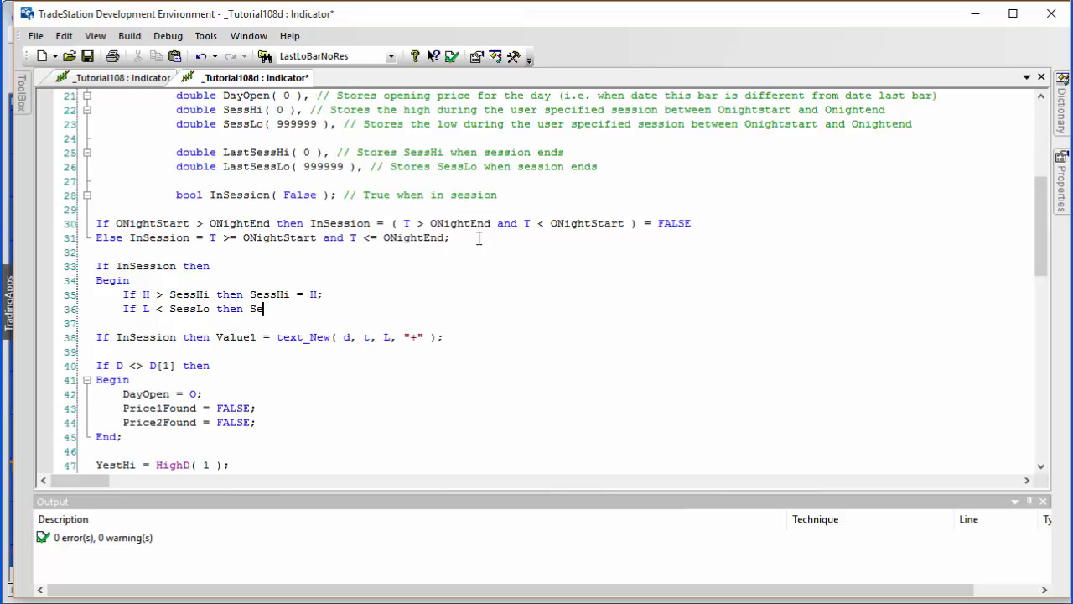
text(ssLo)
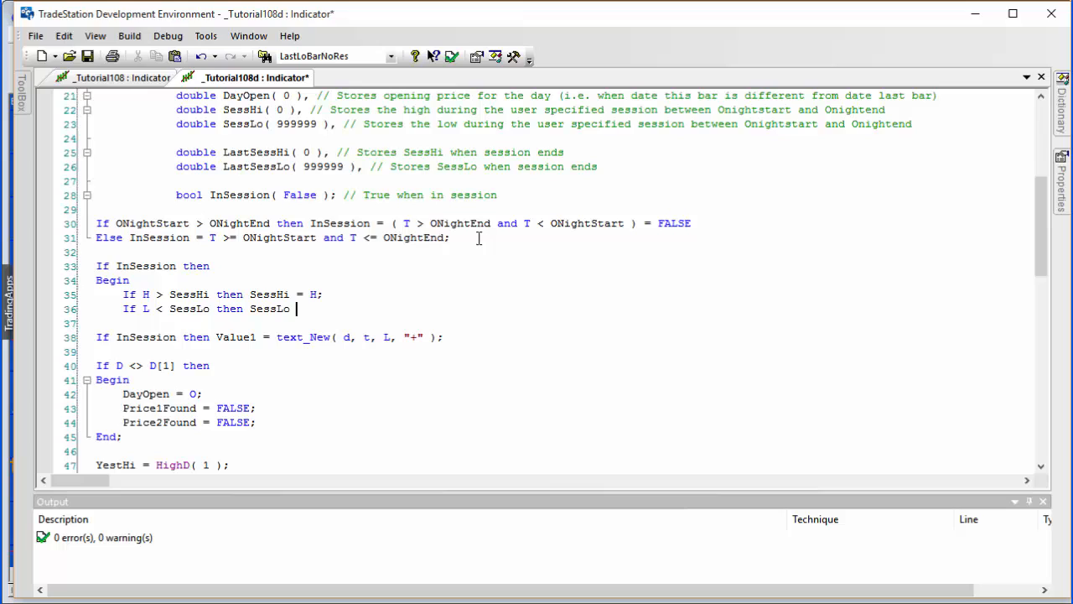
text(= L;)
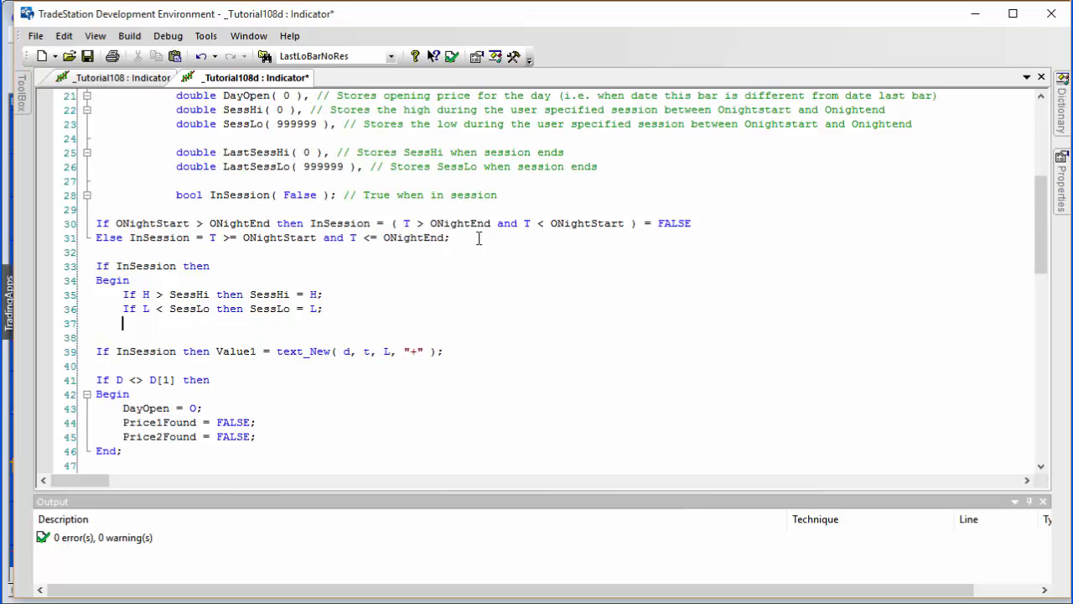
text(End;)
text(If I)
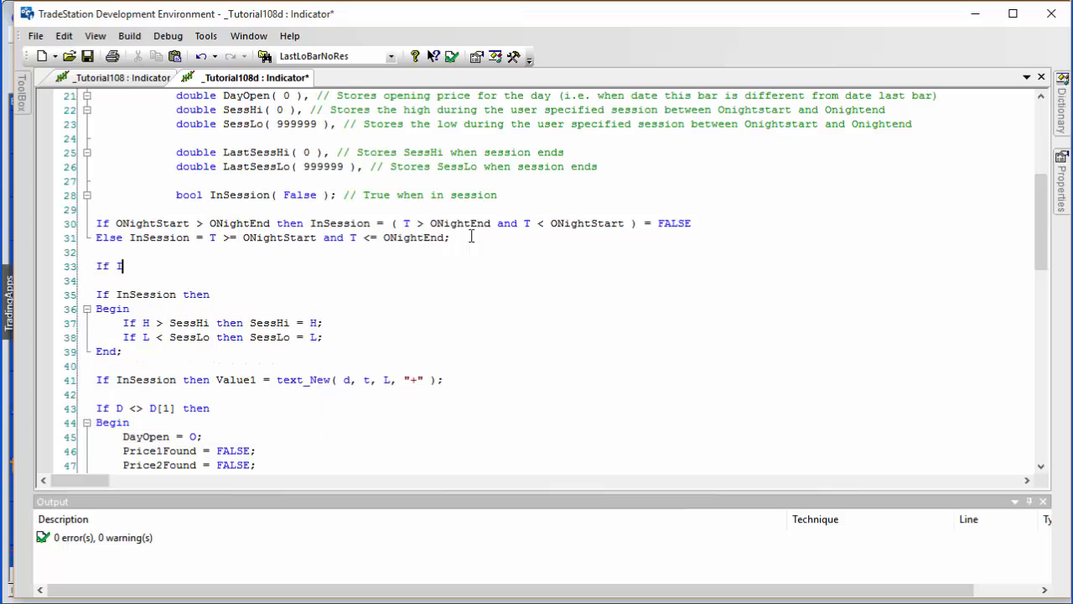
Type 'If InSession = FALSE and InSession[1] then Begin' resetting SessHi to 0, SessLo to 9999999, End
text(nSession = F)
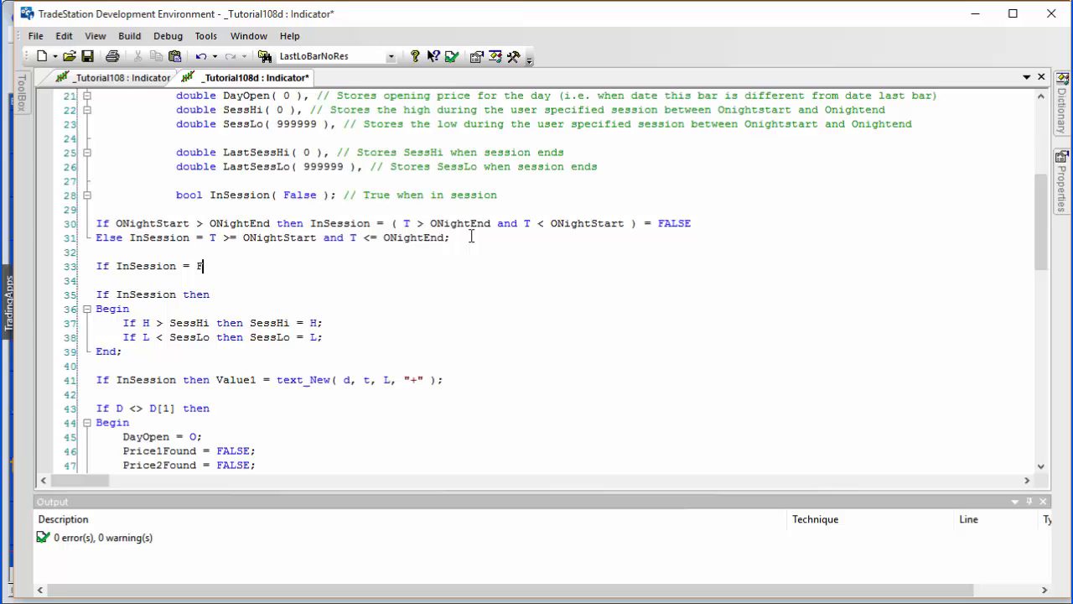
text(ALSE)
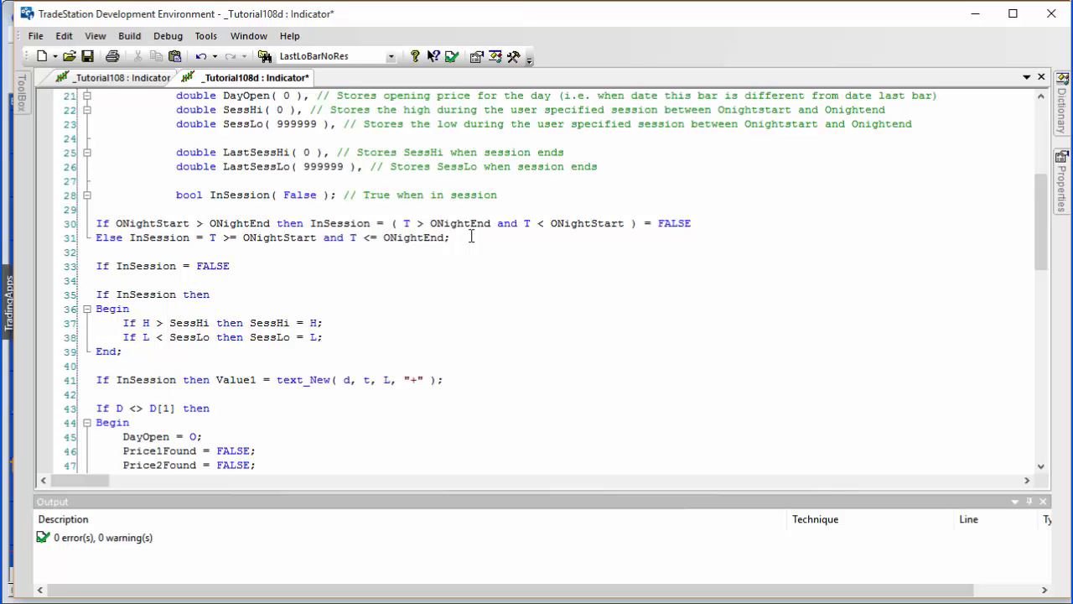
text(and In)
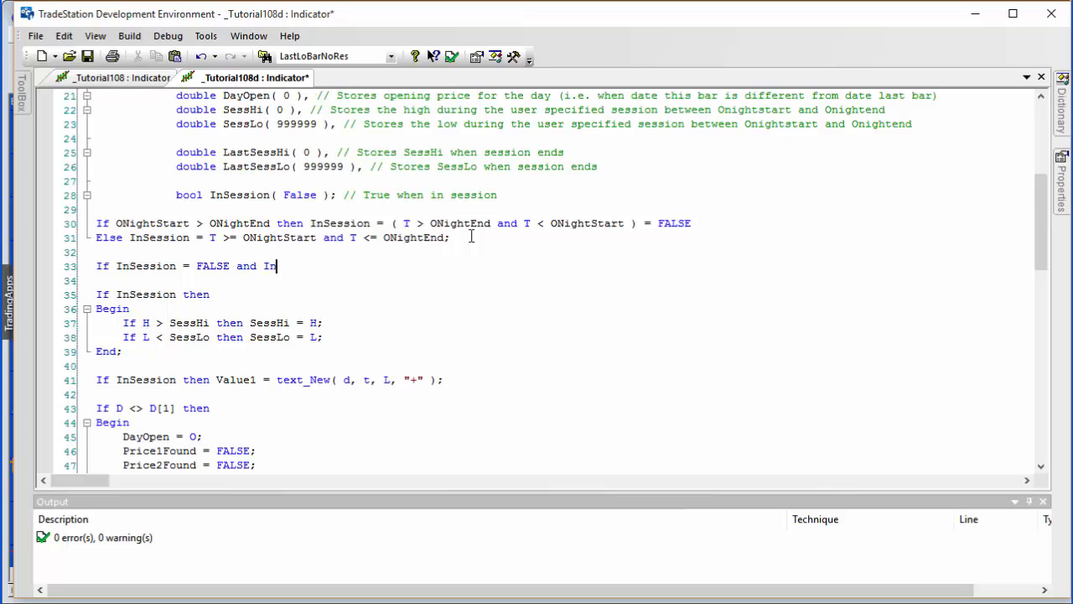
text(Session[)
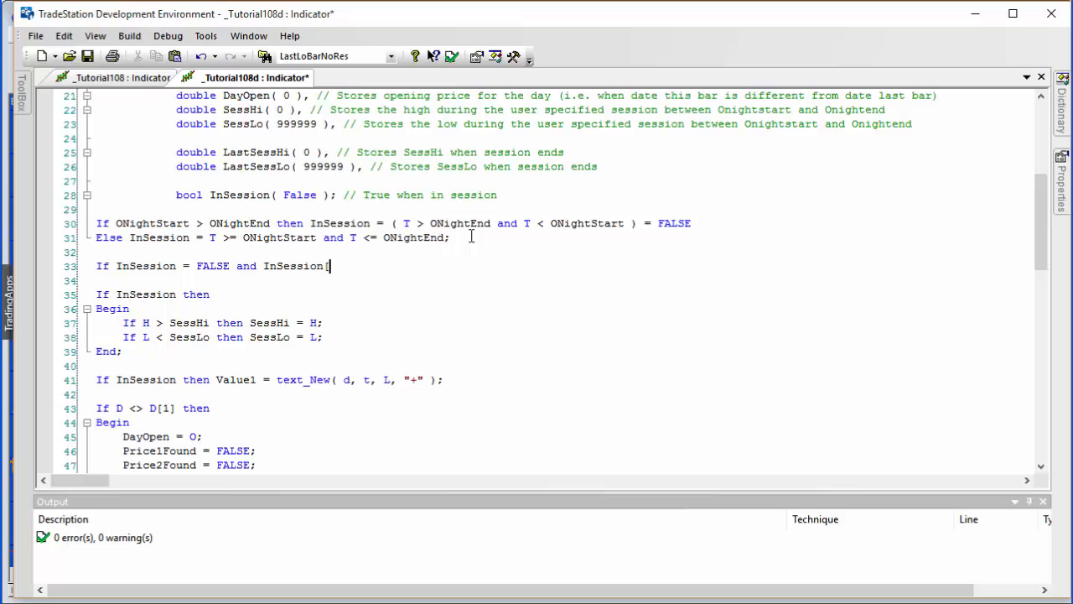
text(1])
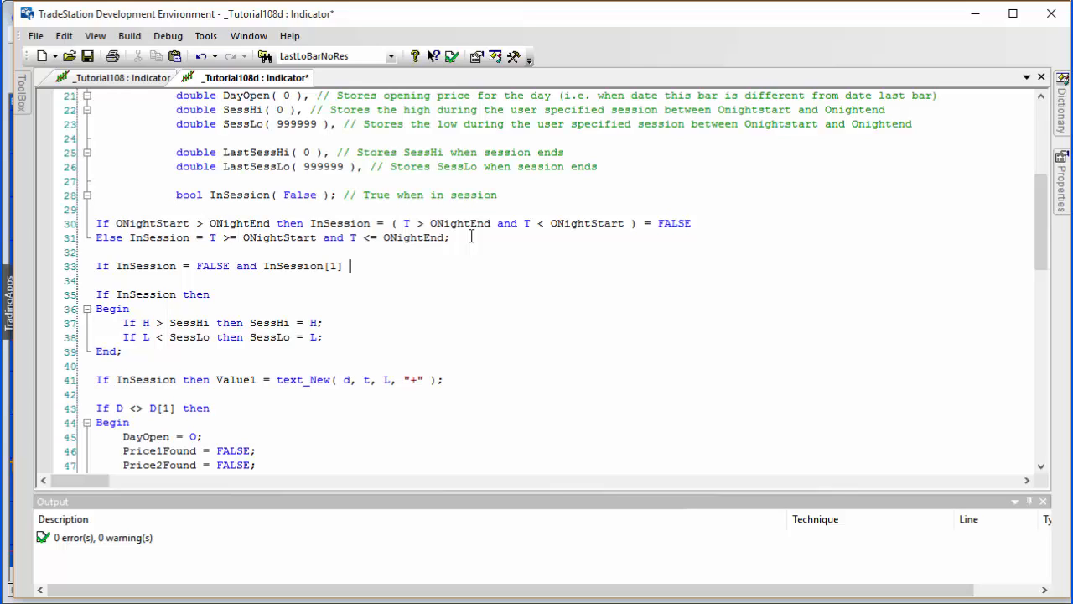
text(then)
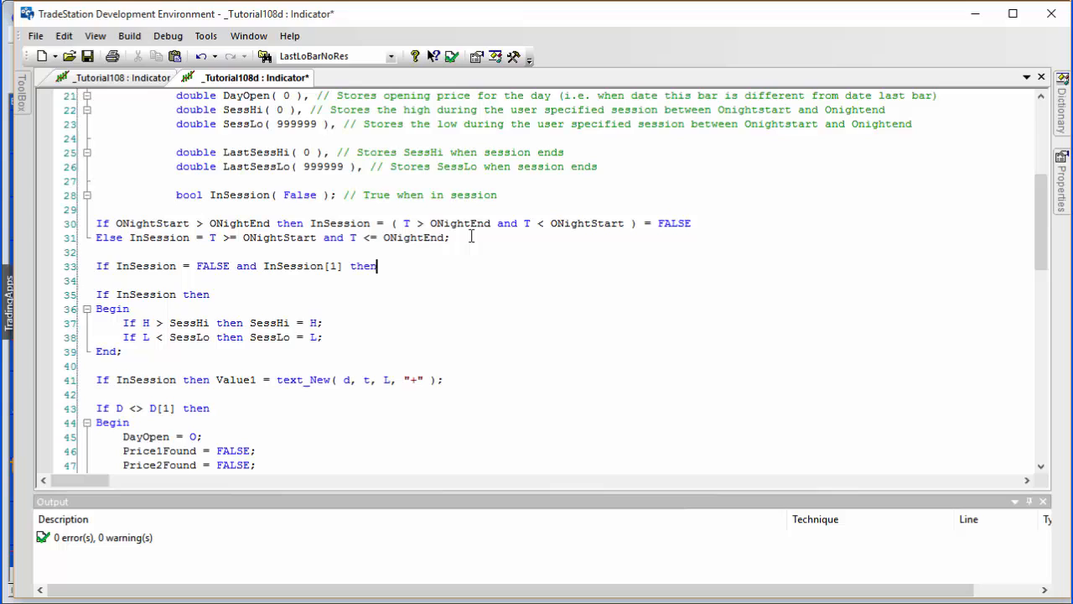
text(Begin)
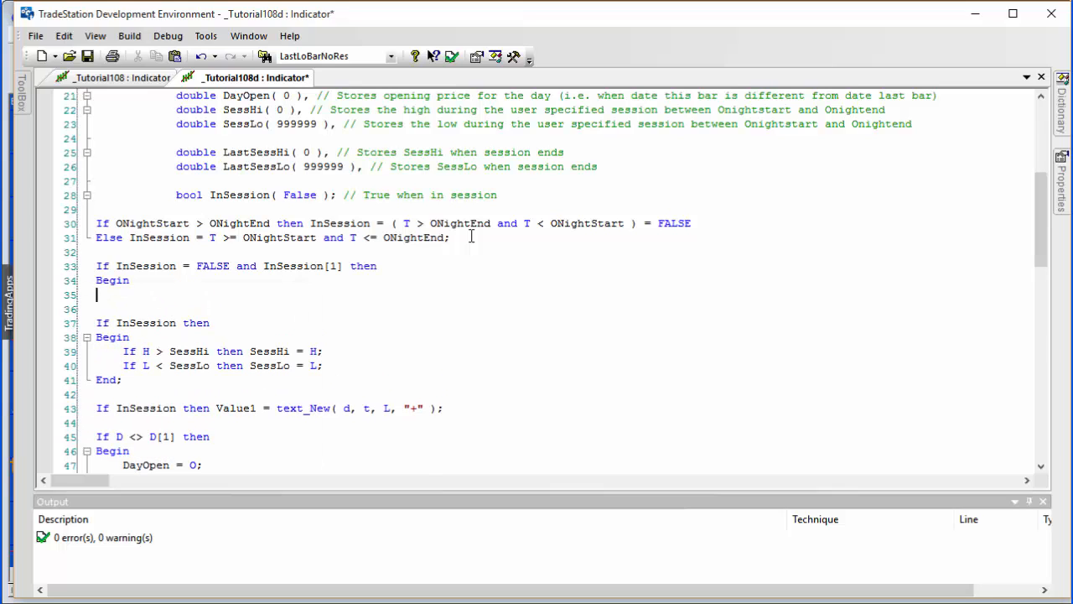
text(Sess)
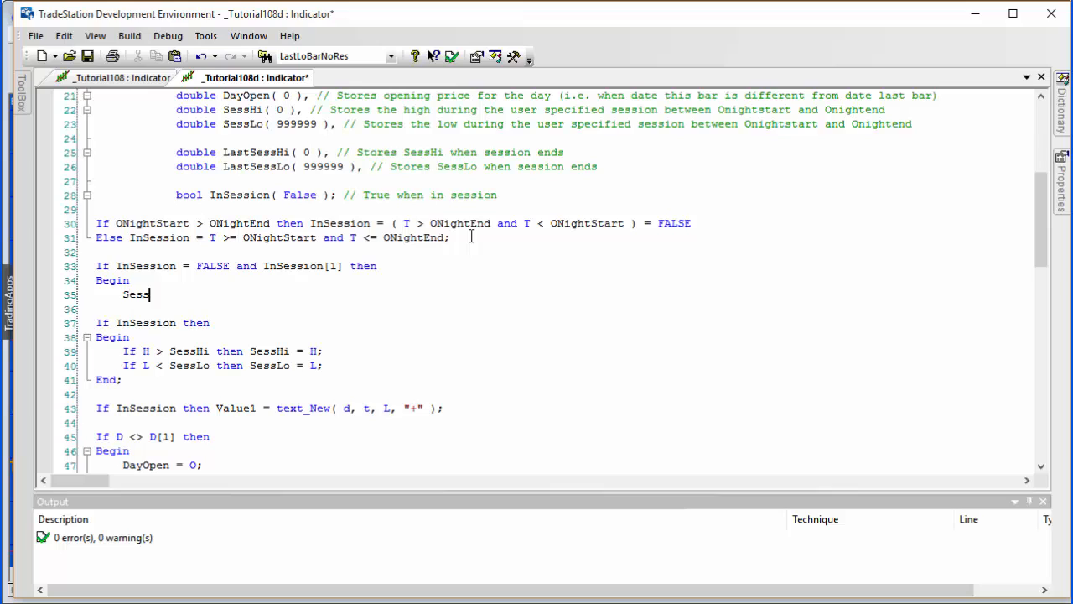
text(Hi)
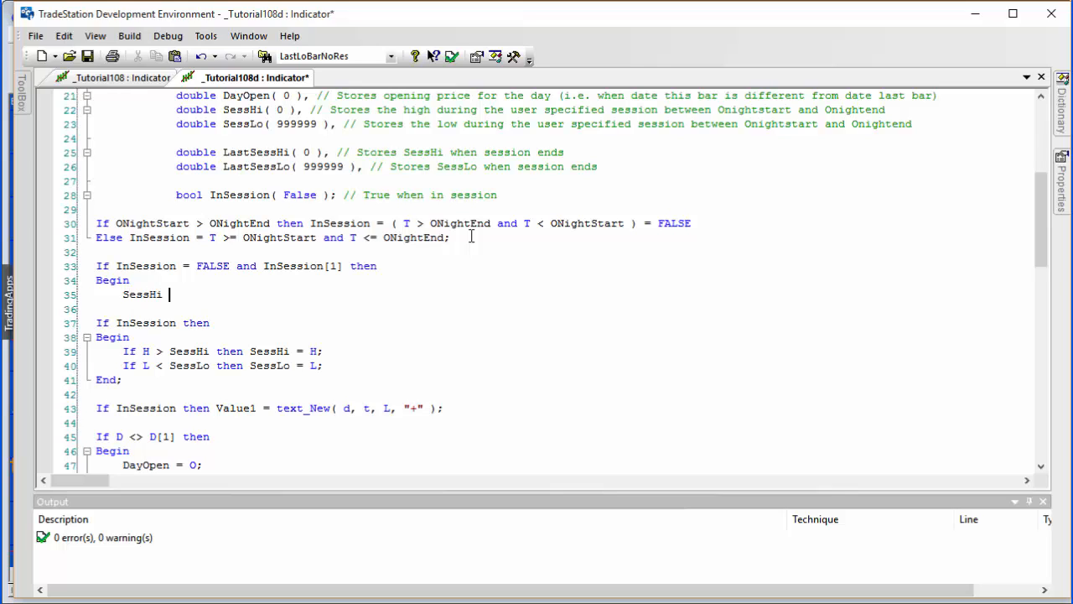
text(= 0;)
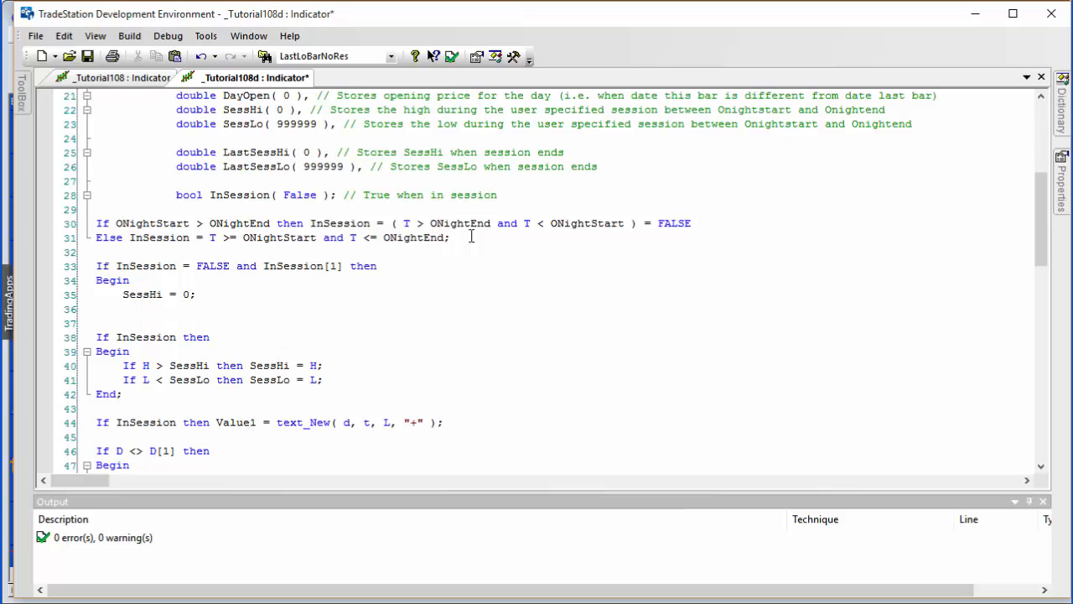
text(SessLo =)
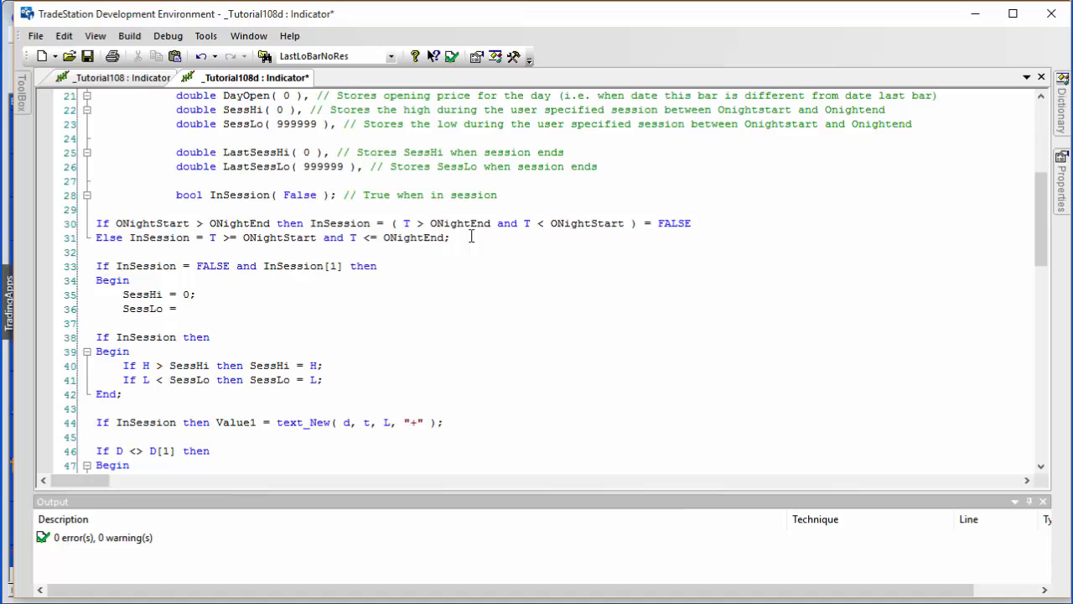
text(9999999;)
text(E)
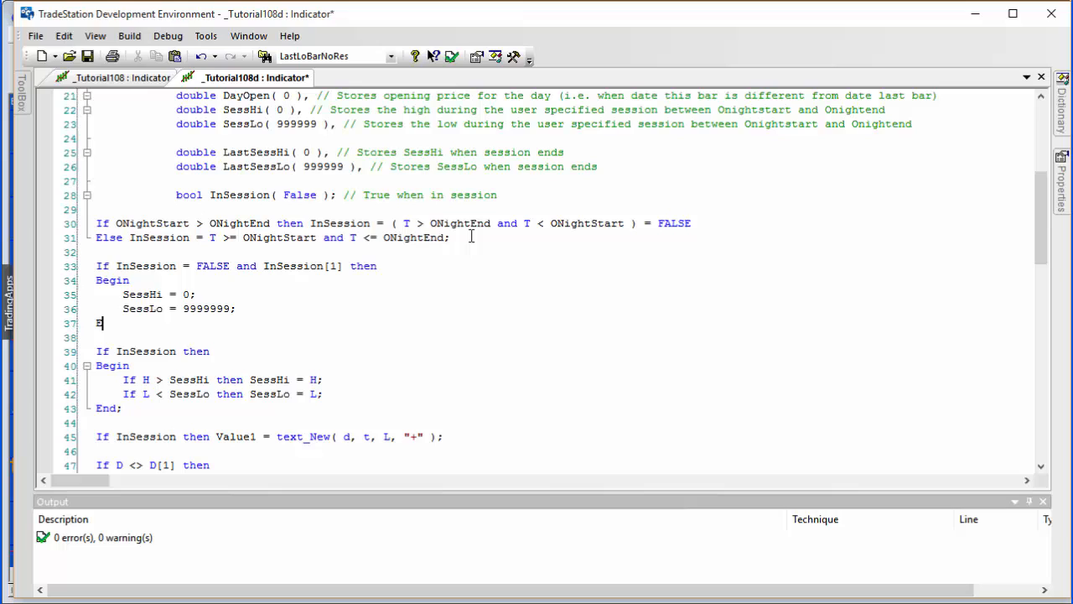
text(nd;)
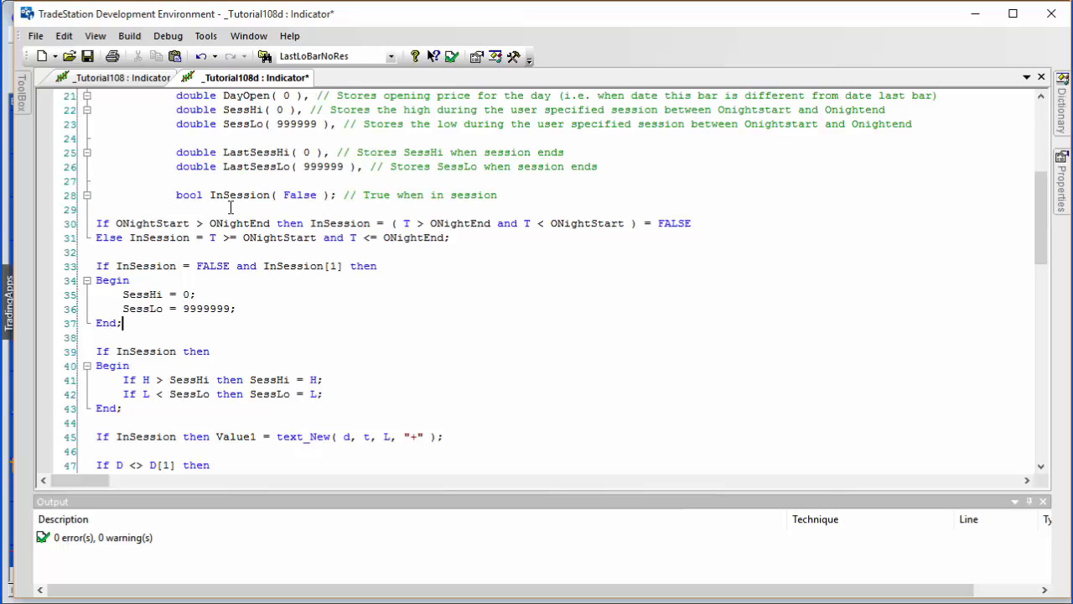
Insert 'LastSessHi = SessHi;' as the first line after Begin
double_click(256, 152)
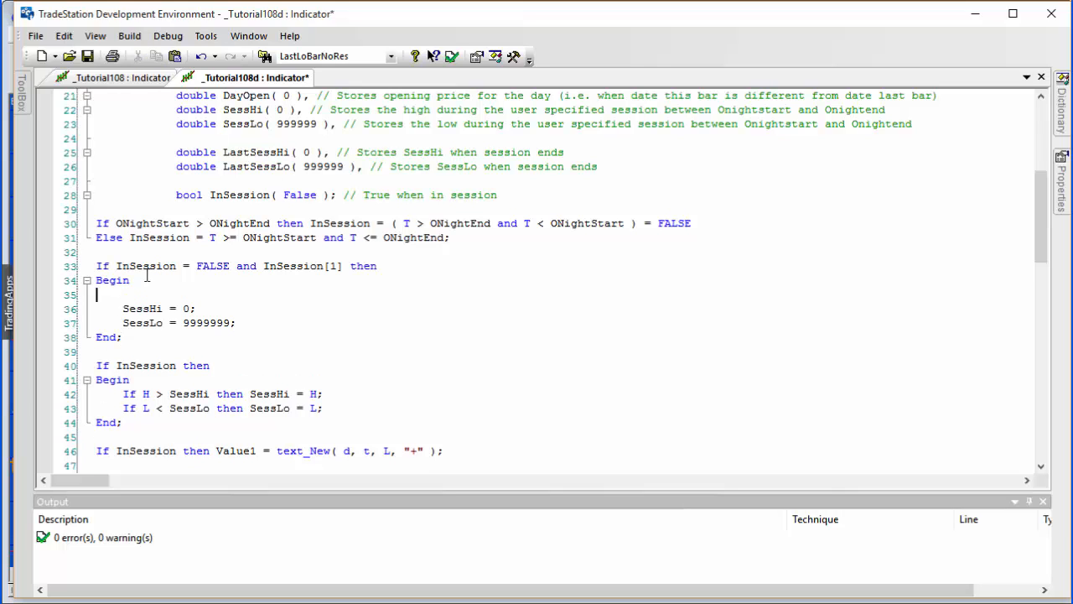
text(LastSessHi)
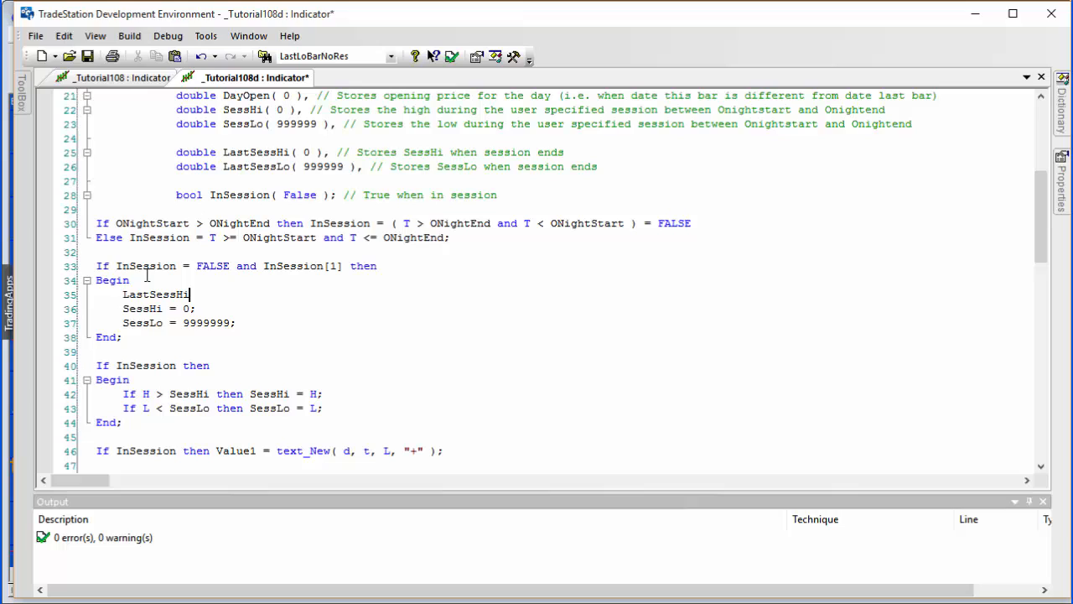
text(=)
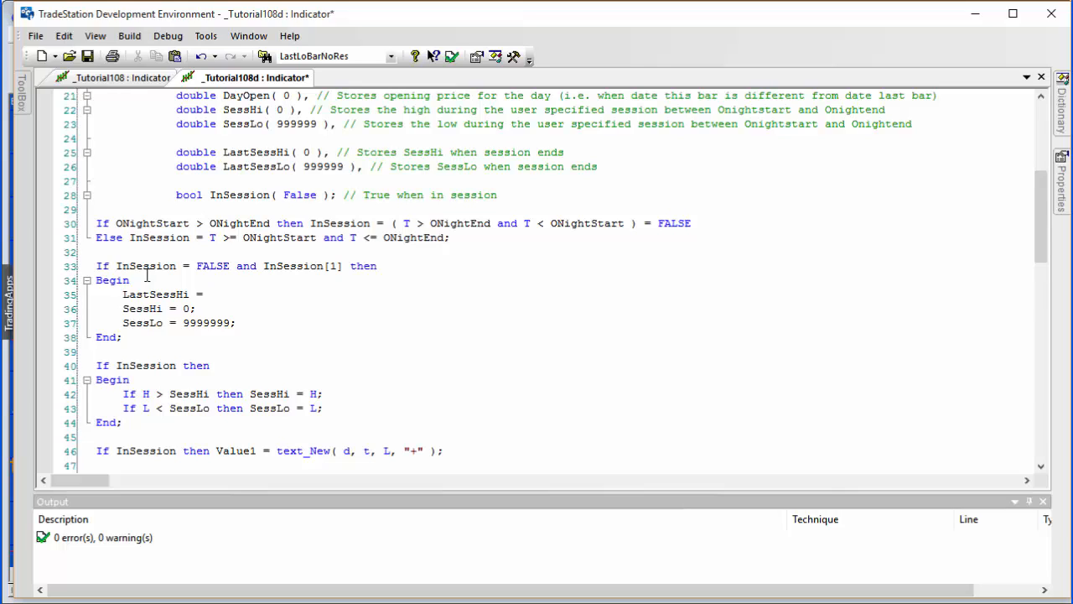
text(Sess)
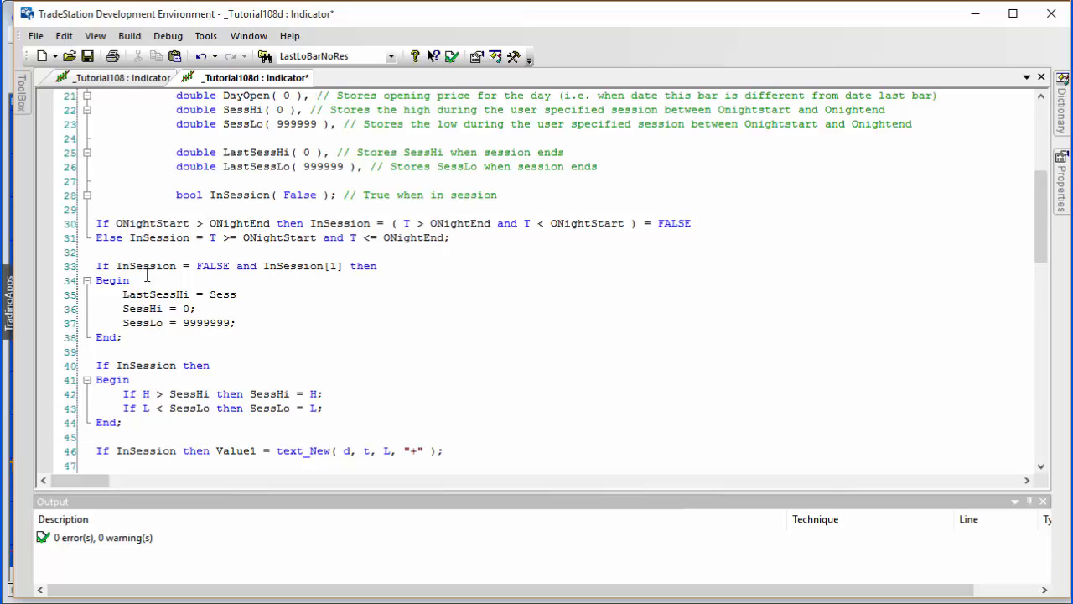
text(Hi;)
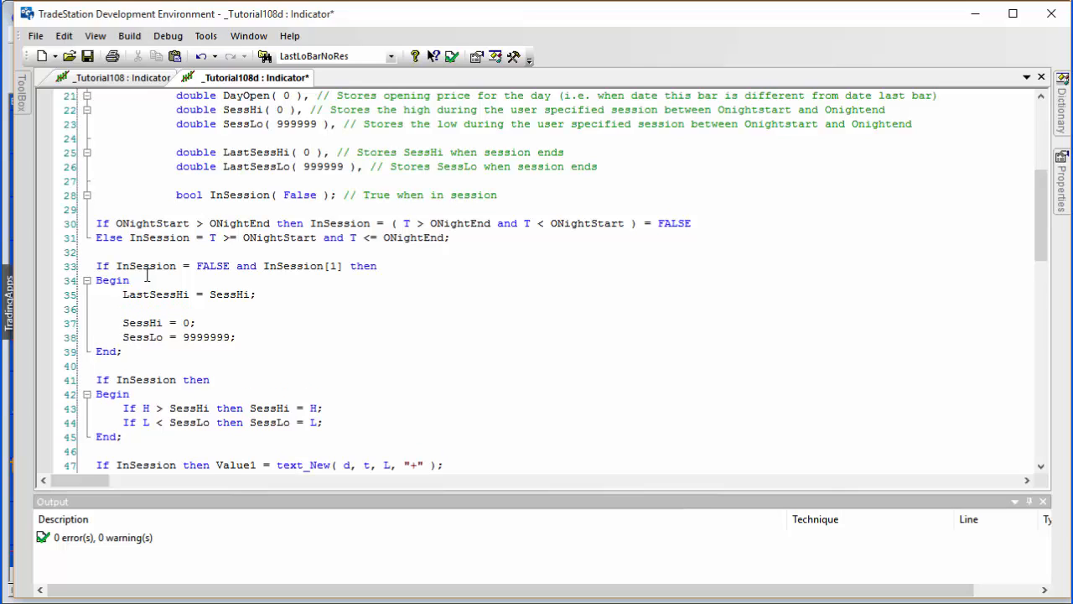
mouse_move(78, 309)
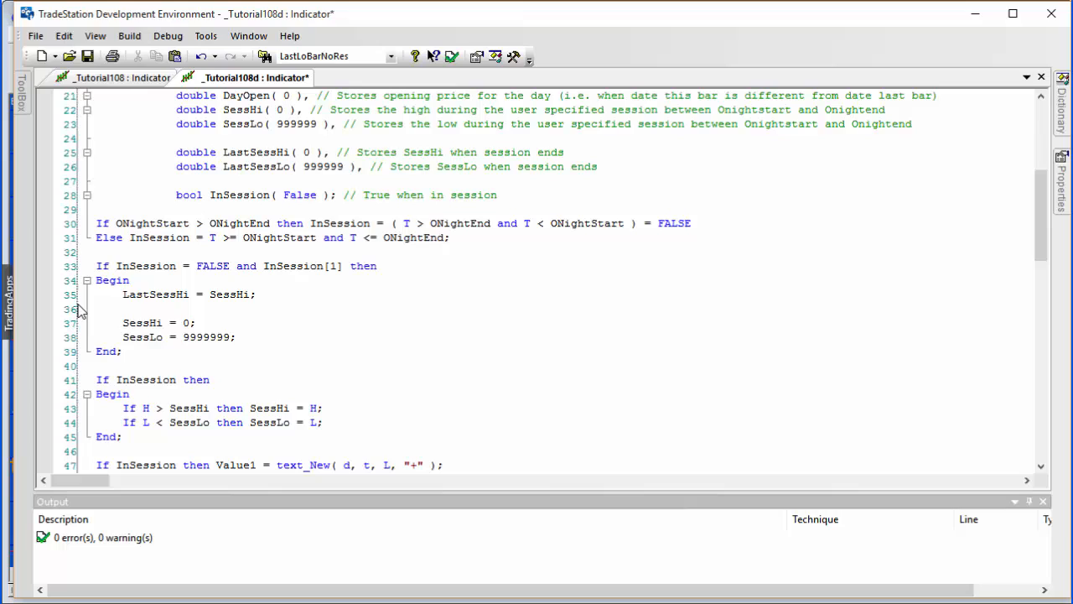
mouse_move(76, 312)
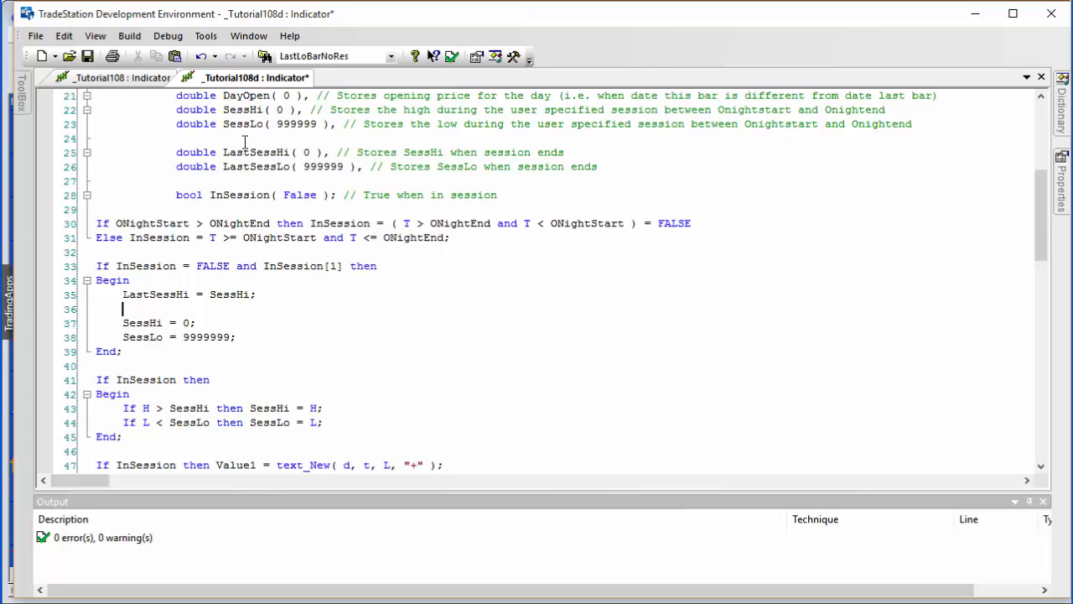
double_click(256, 166)
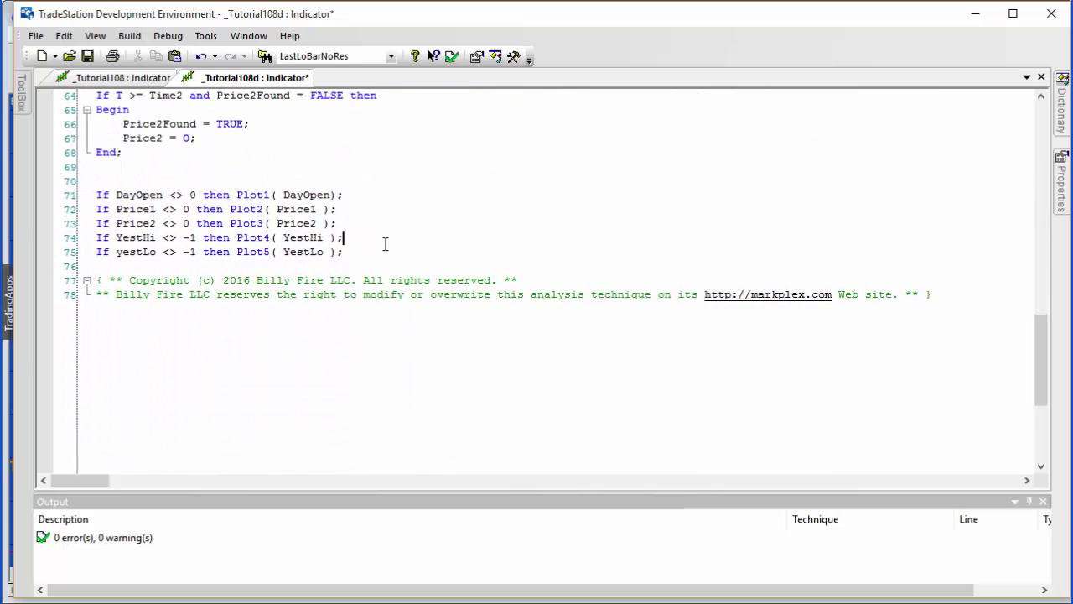
Add 'Plot6( LastSessHi );' and 'Plot7( LastSessLo );' on new lines below Plot5
key(Enter)
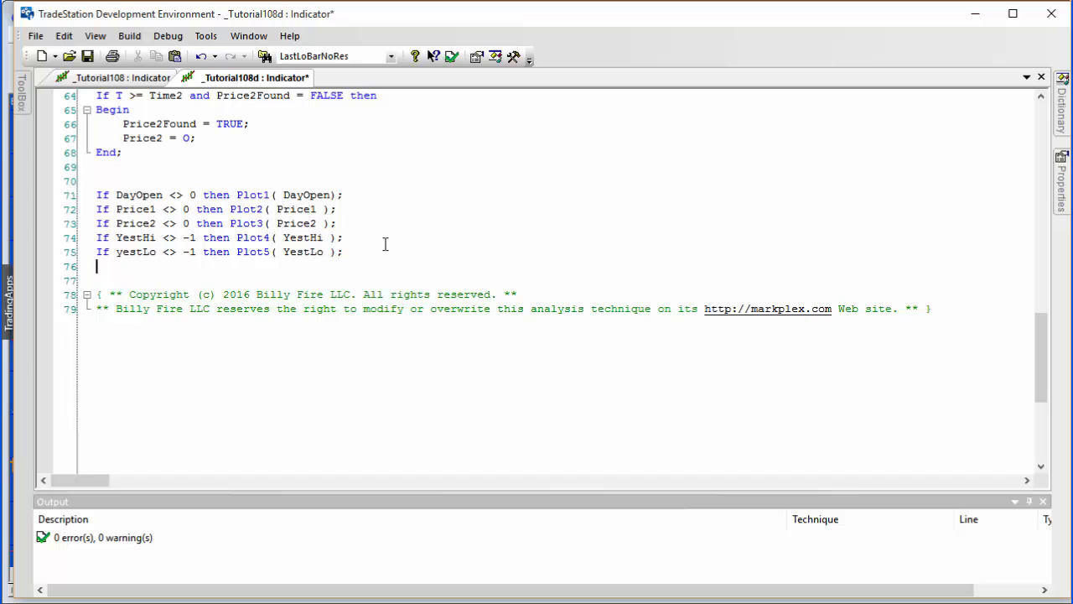
text(Plot6( I)
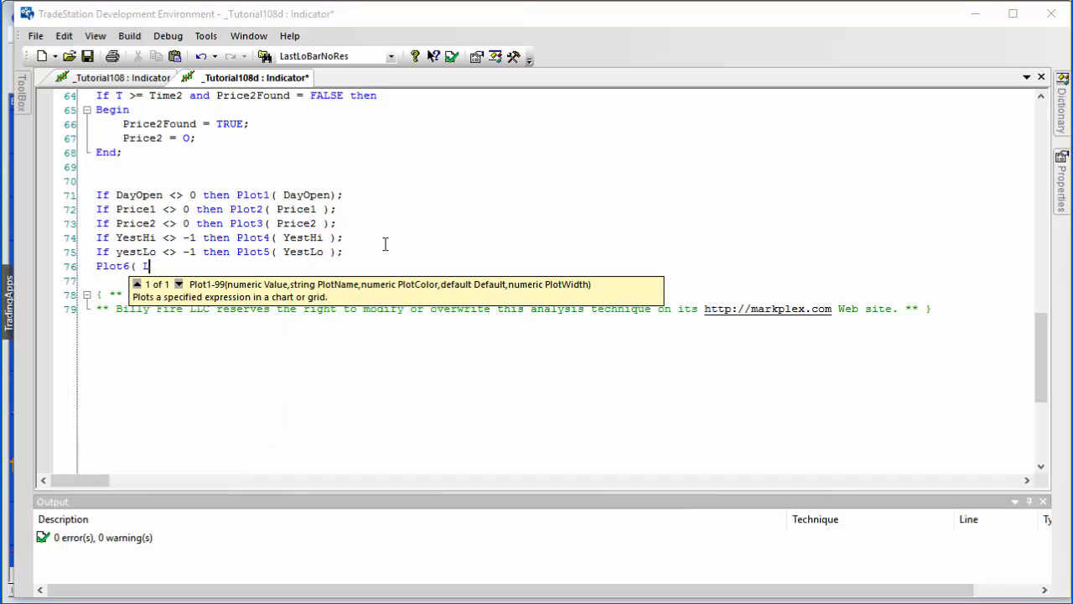
text(LastSessHi );)
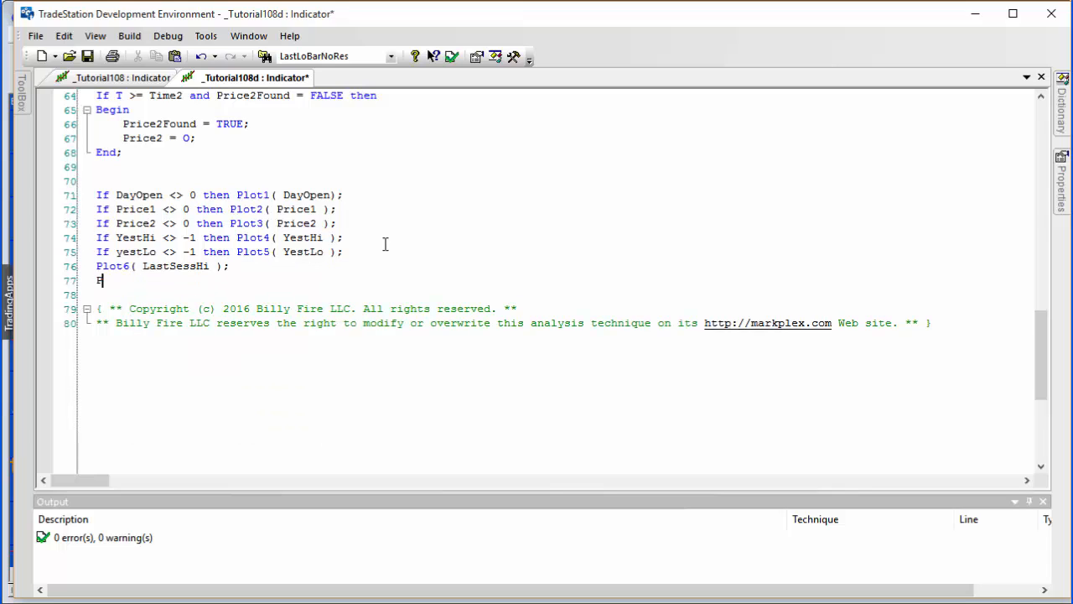
text(Plot7()
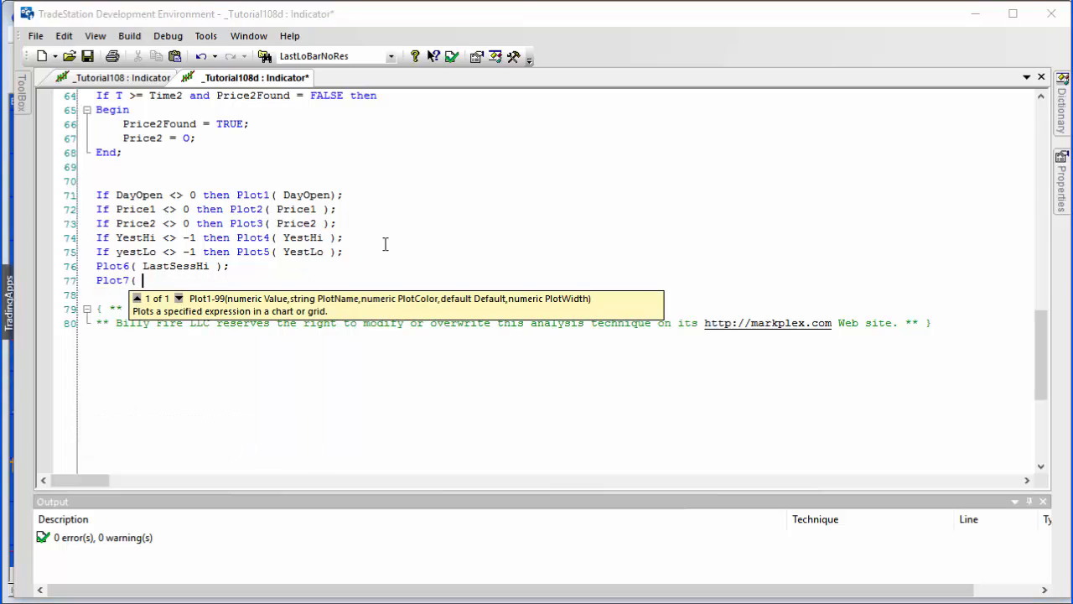
text(LastSessLo)
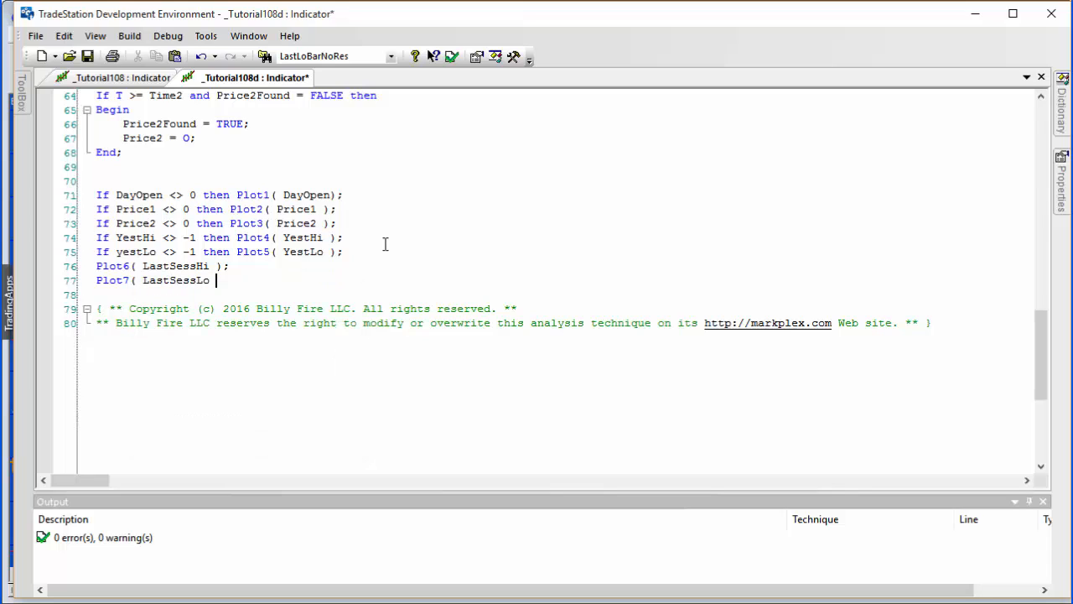
text();)
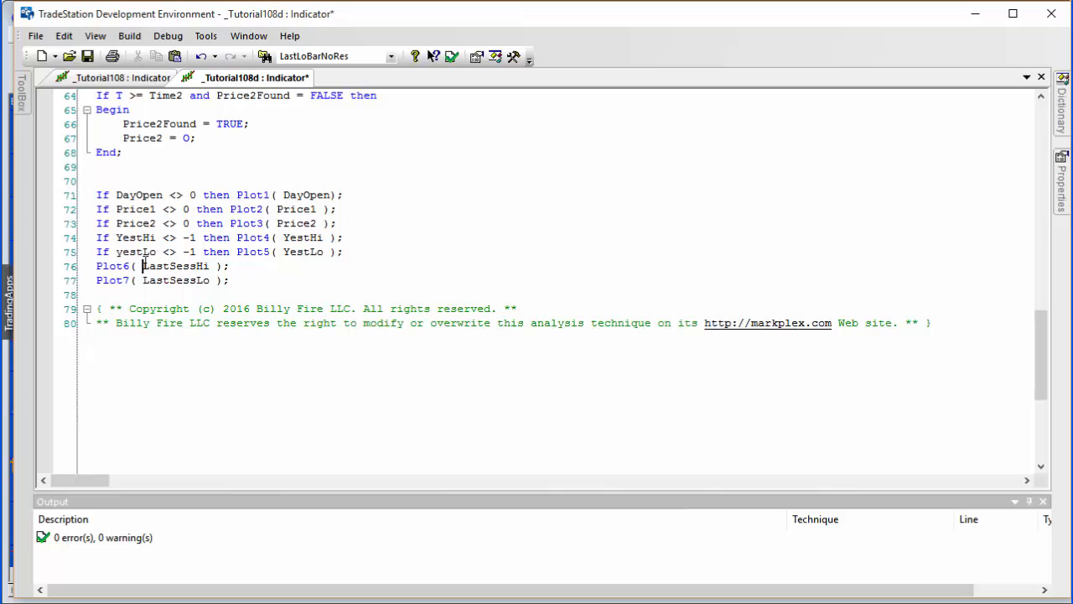
Prefix Plot6 with 'If LastSessHi <> 0 then' and Plot7 with 'If LastSessLo <> 999999 then', then verify
double_click(174, 265)
text(If LastSessHi <> 0 )
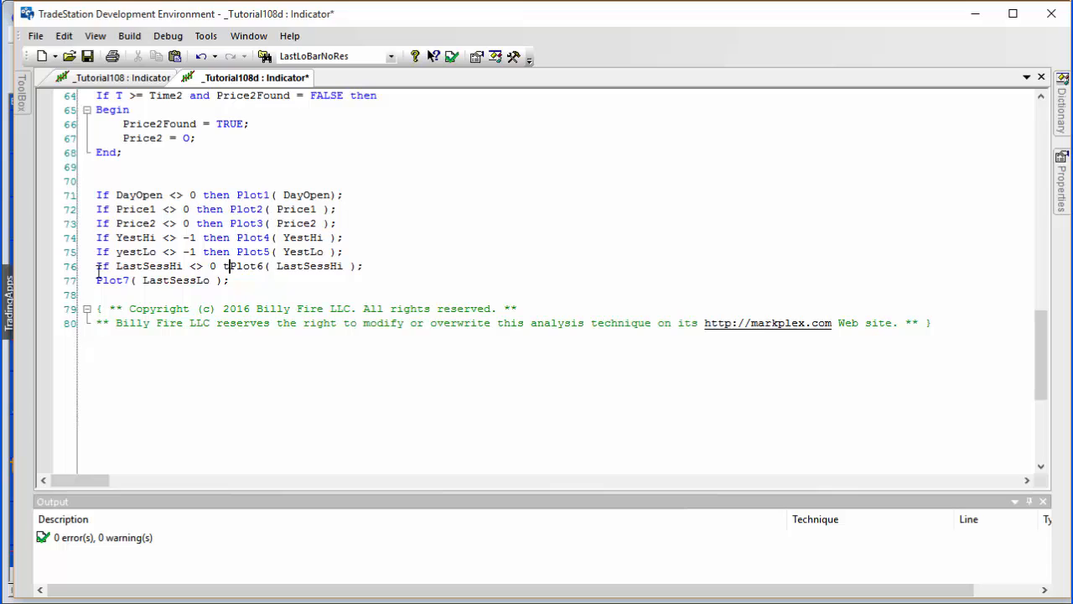
text(then)
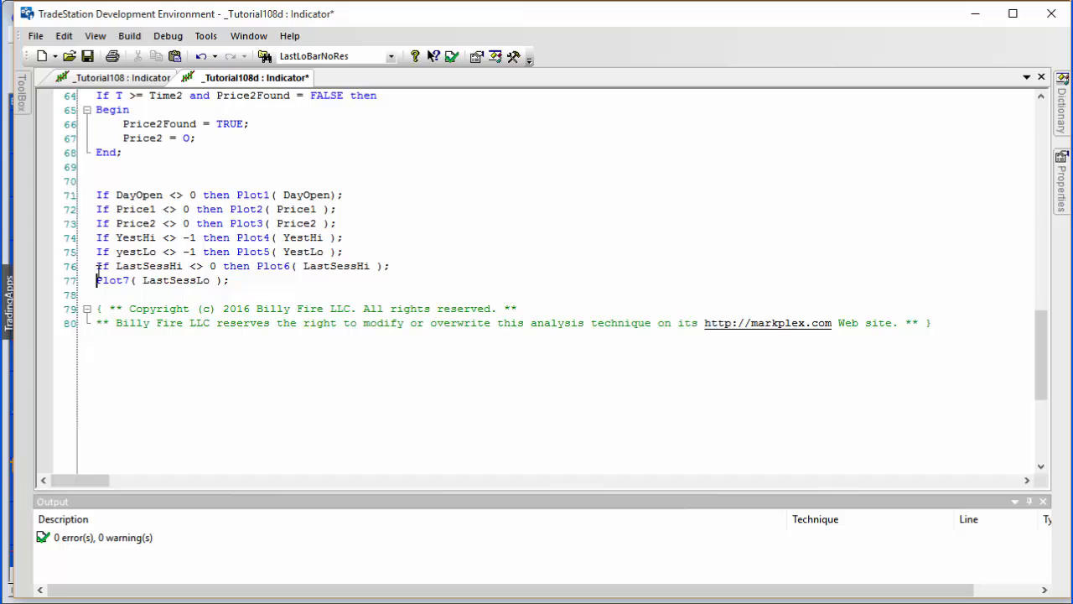
text(If LastSessLo)
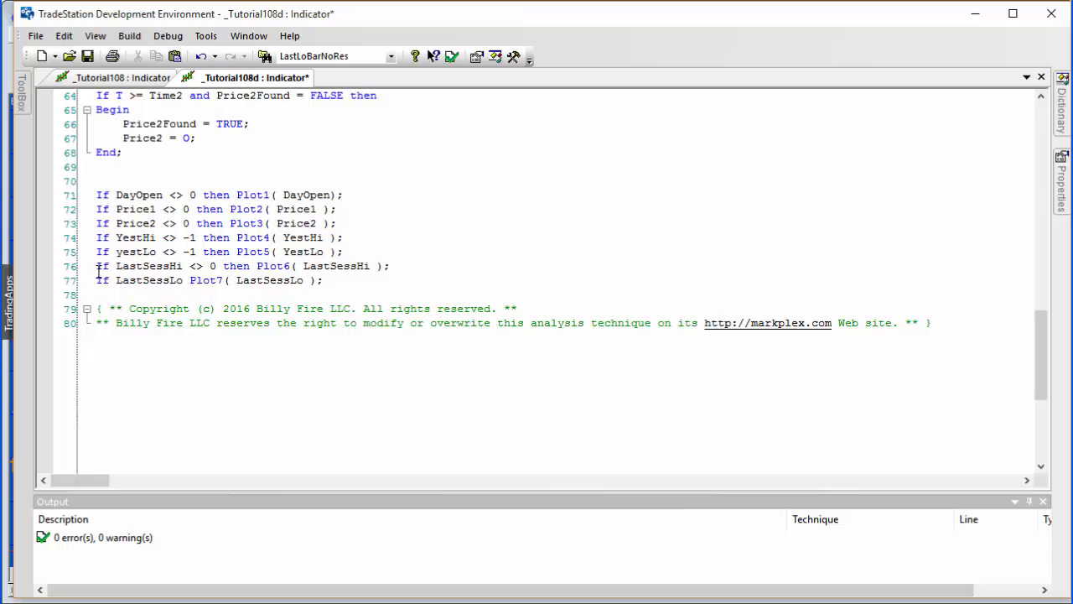
text(999999 then)
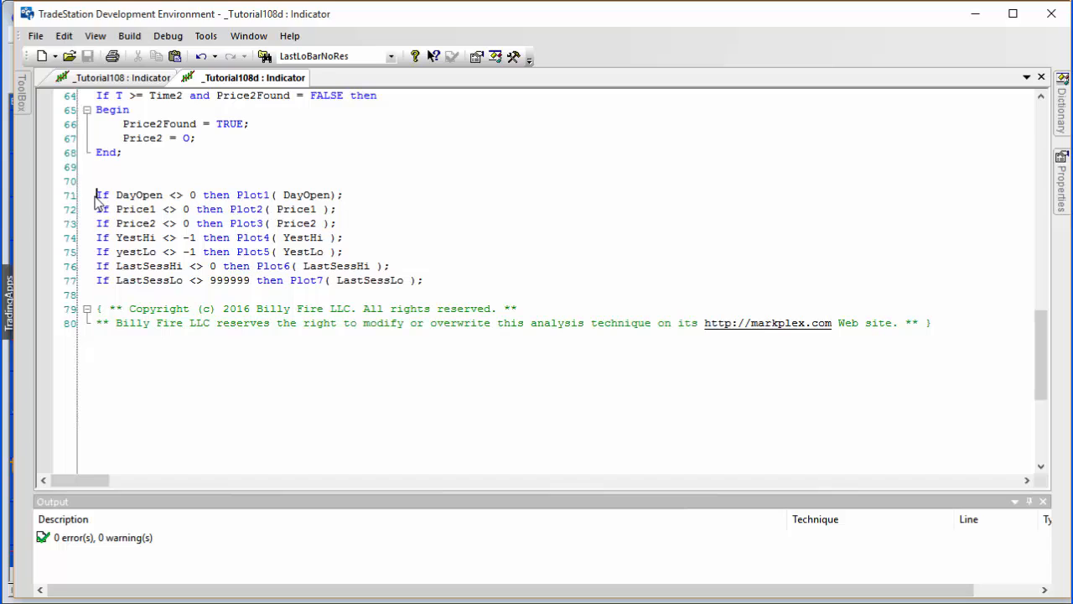
text({)
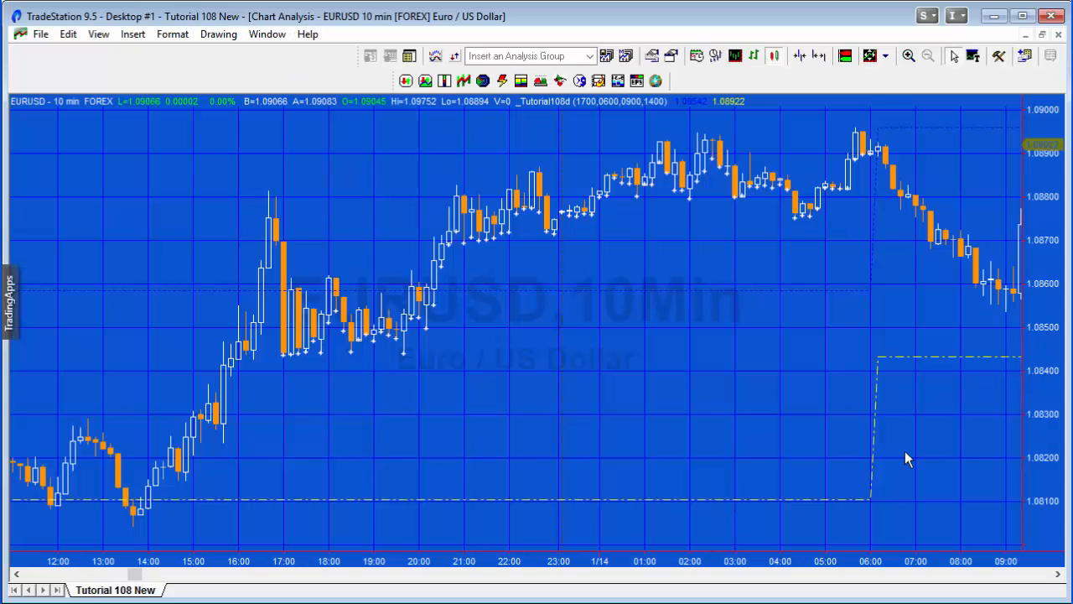
mouse_move(822, 295)
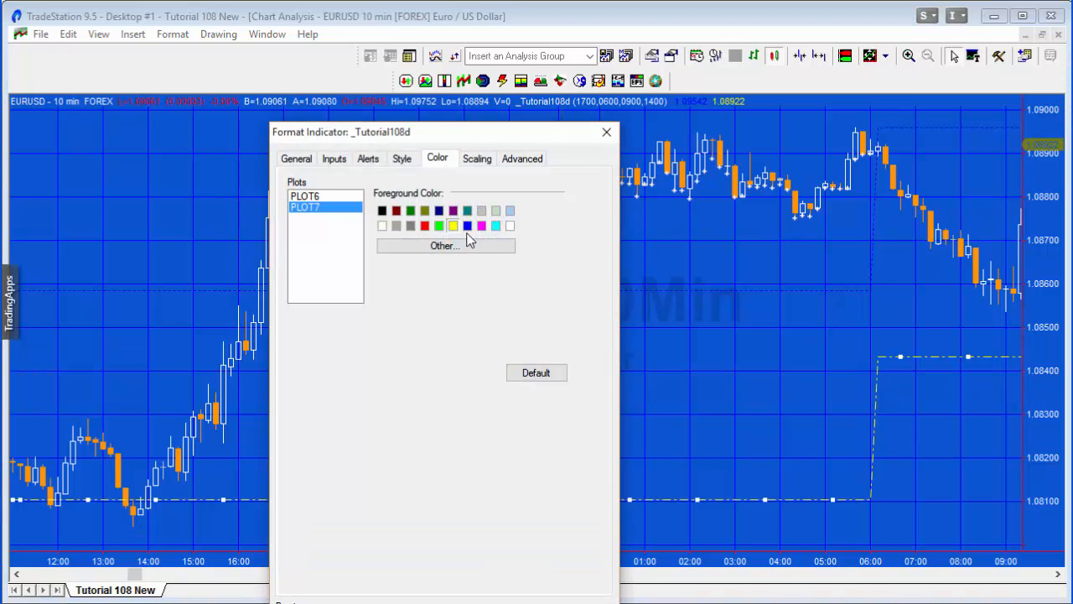
Set PLOT6's foreground colour to white in the Format Indicator Color tab
click(319, 195)
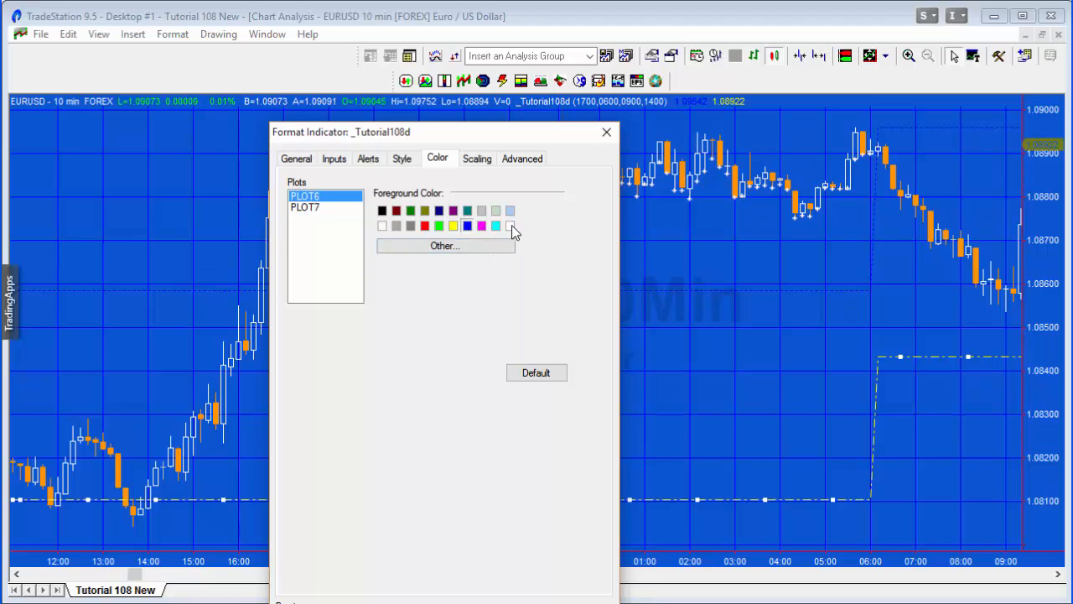
click(509, 225)
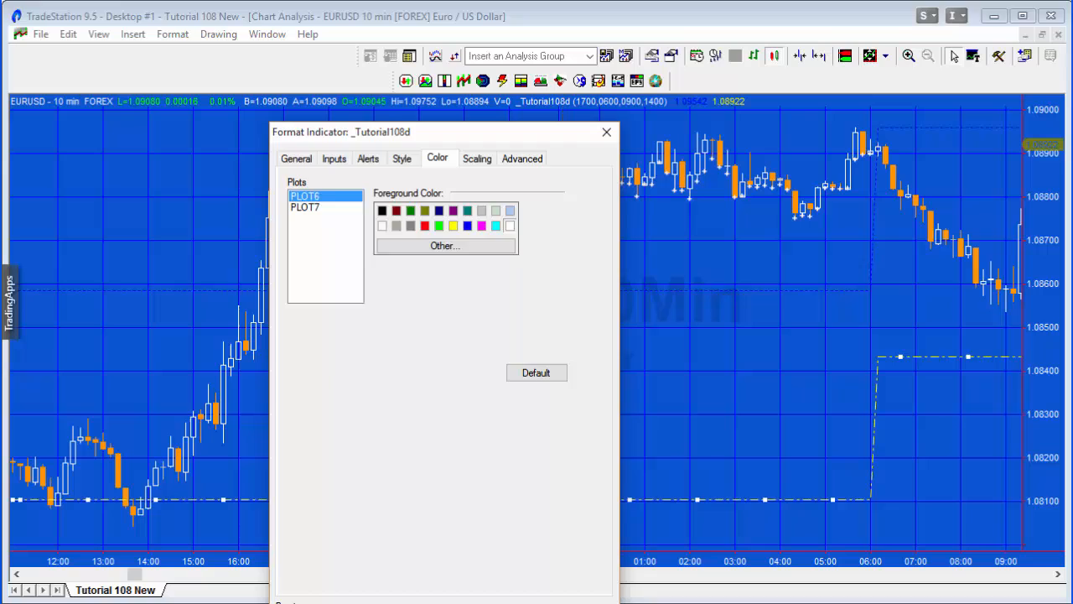
click(606, 132)
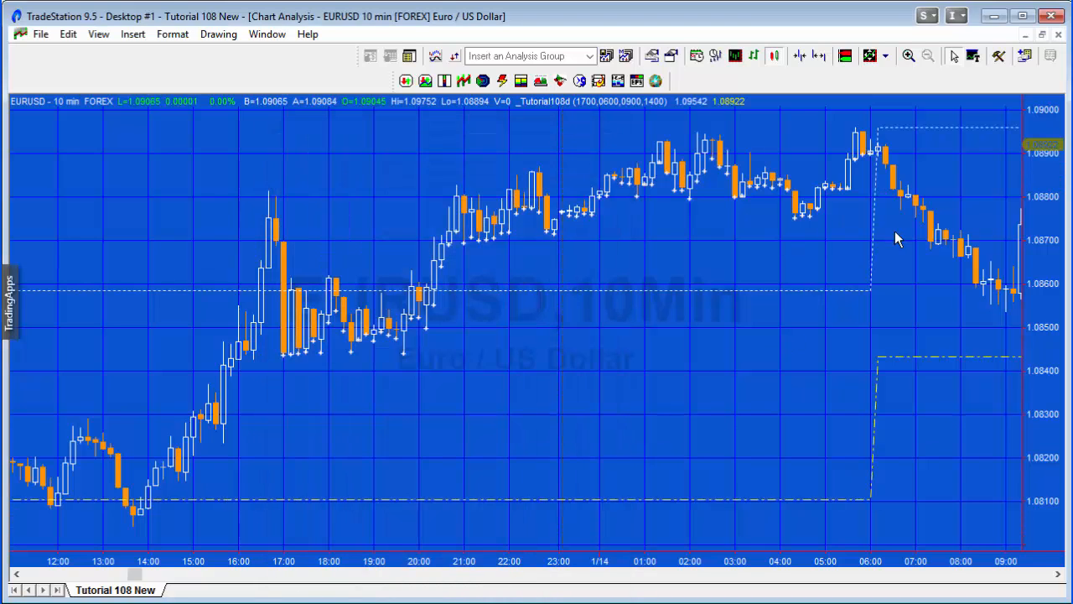
mouse_move(882, 234)
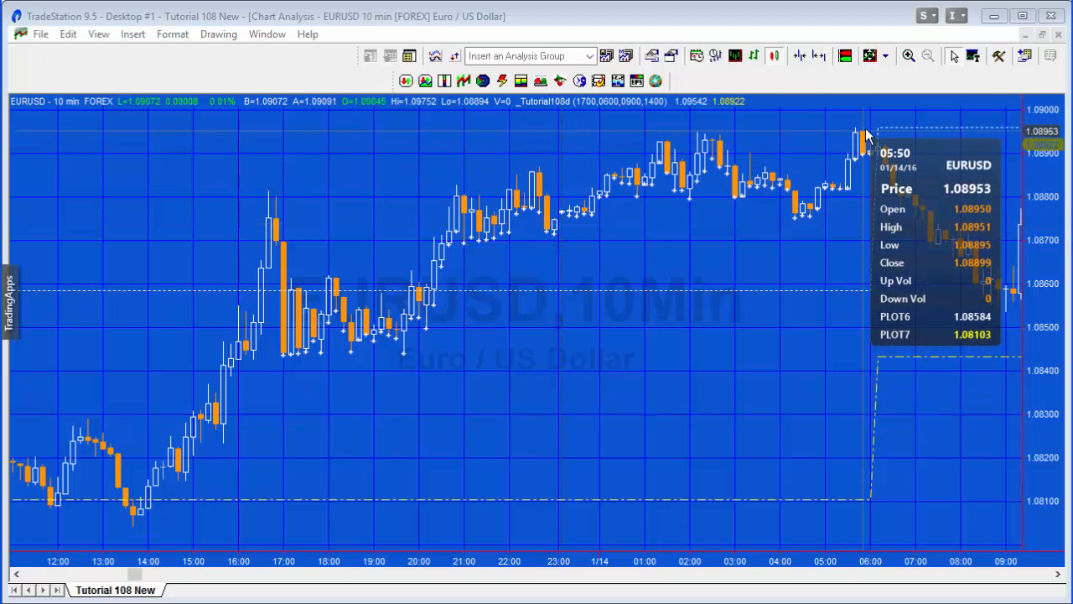
mouse_move(871, 132)
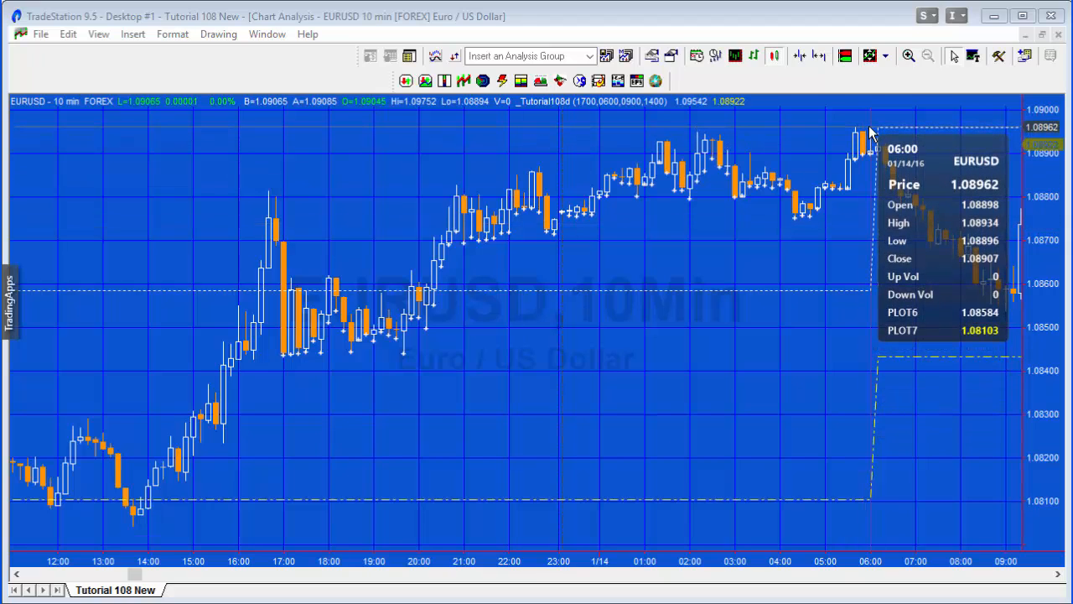
mouse_move(857, 183)
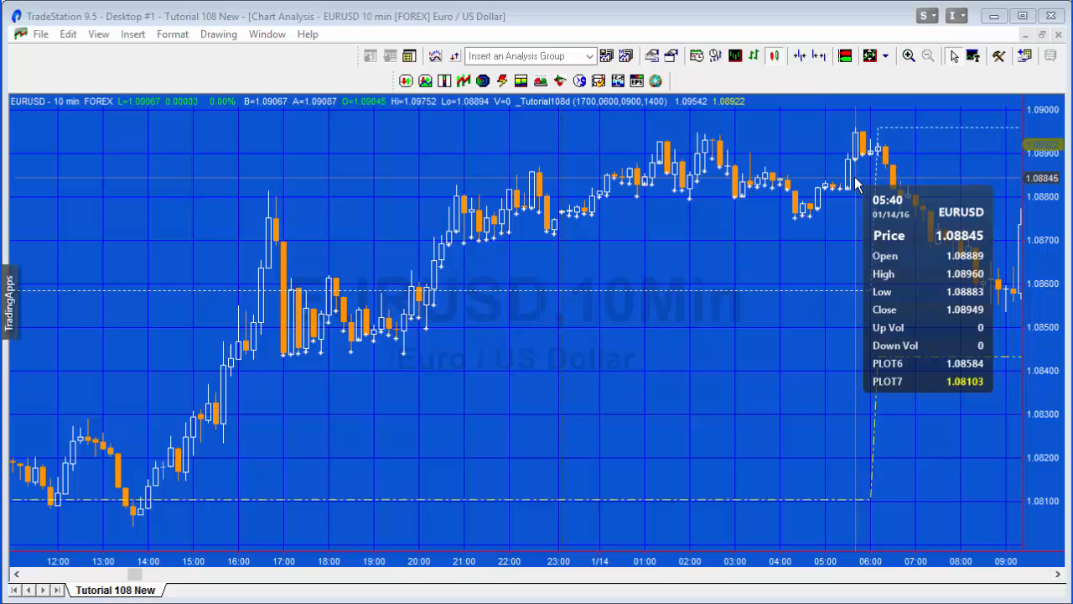
mouse_move(879, 266)
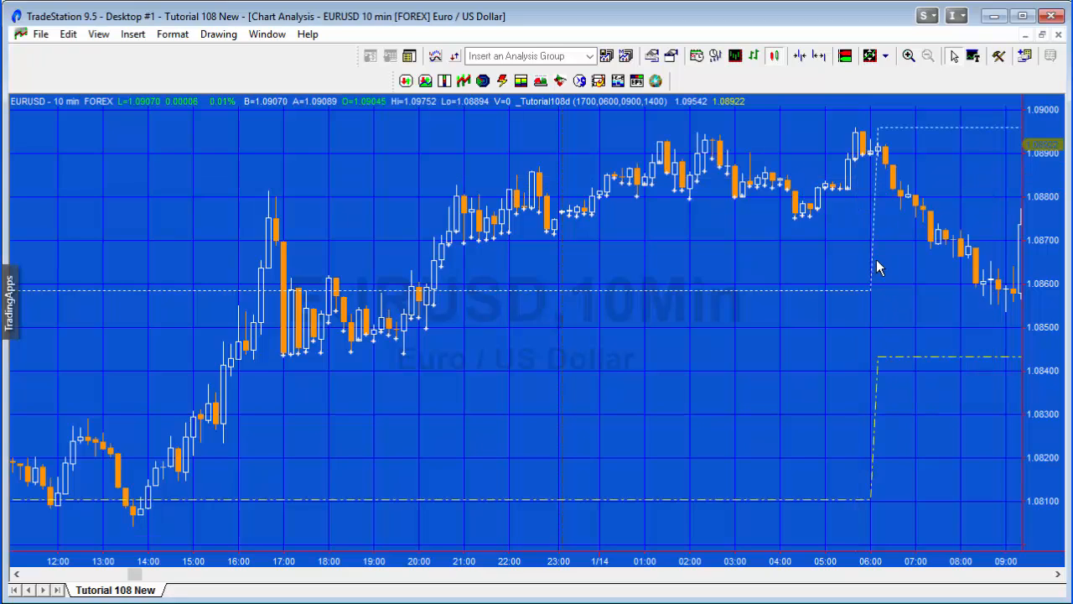
mouse_move(846, 349)
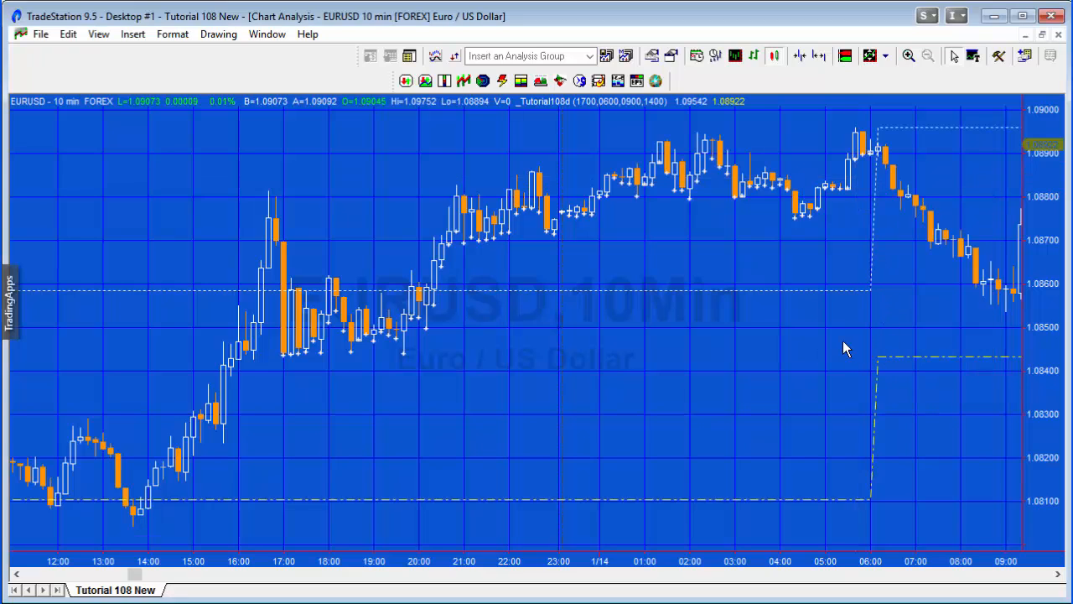
mouse_move(837, 364)
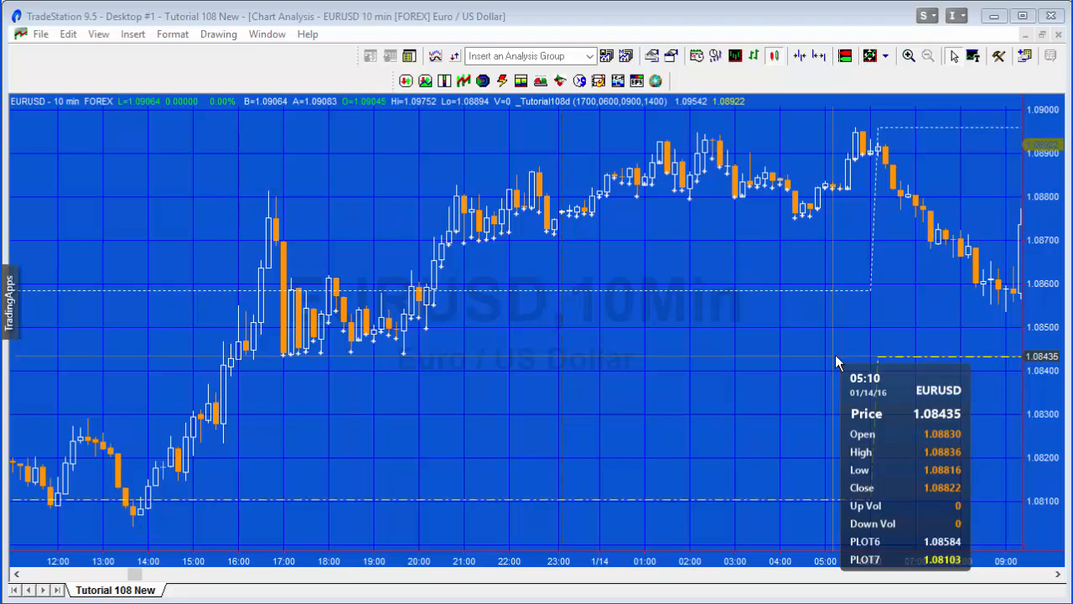
mouse_move(283, 323)
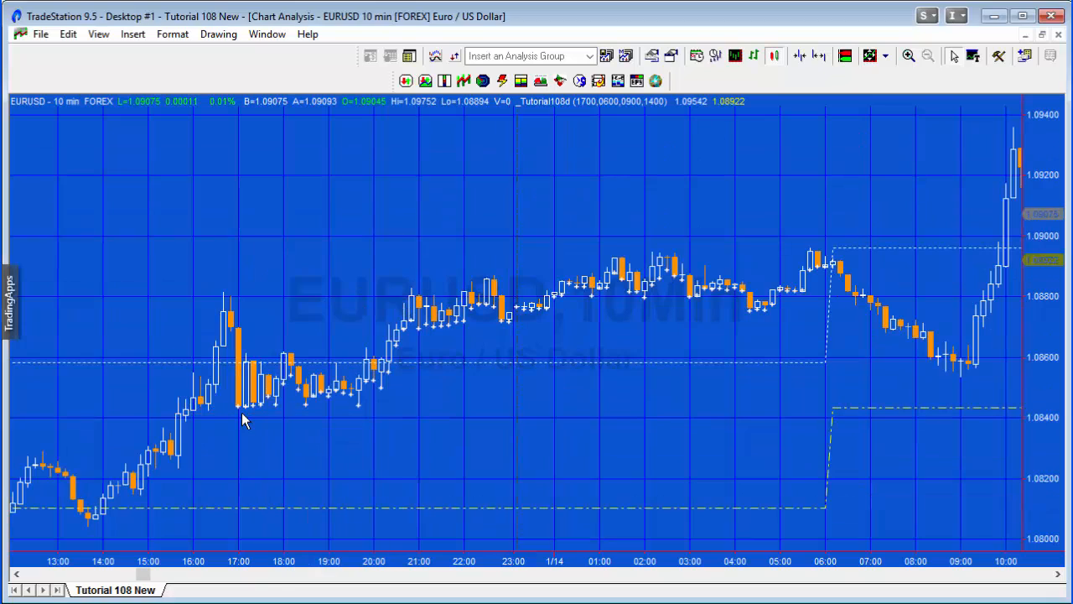
mouse_move(243, 421)
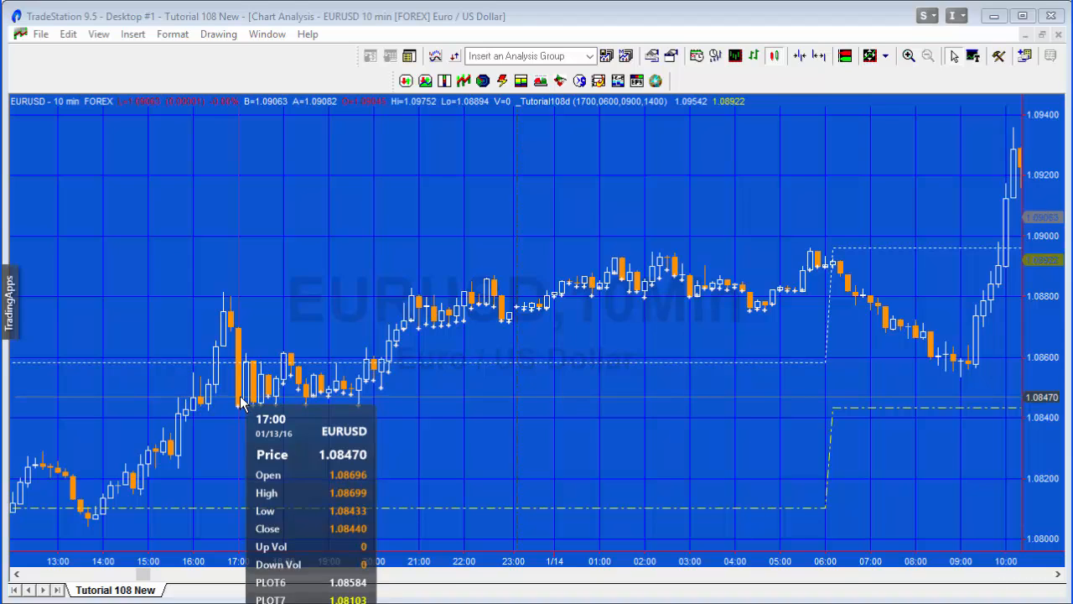
mouse_move(320, 499)
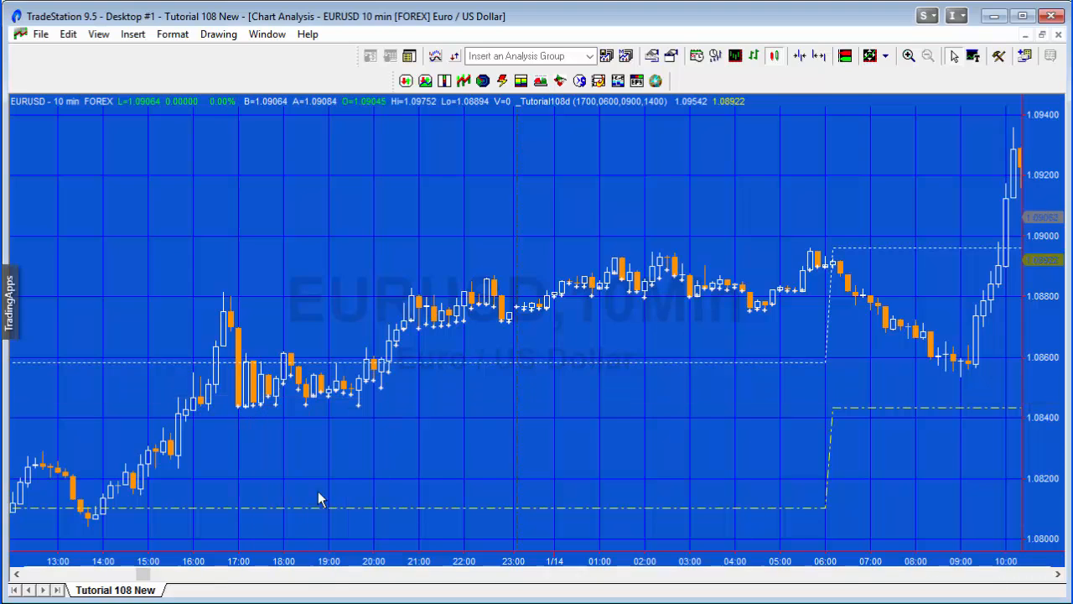